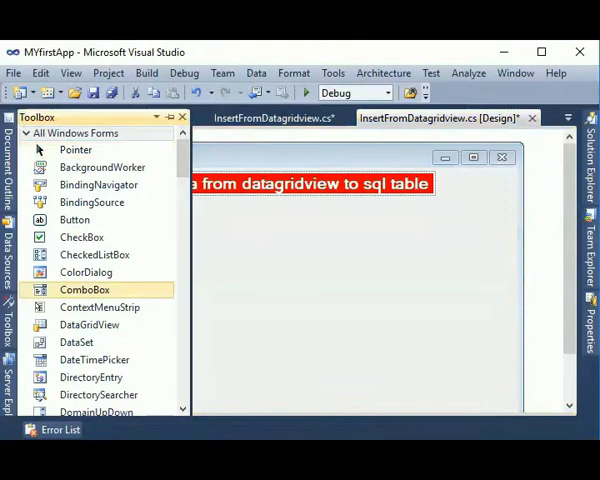
Drop a DataGridView onto the InsertFromDatagridview form and start editing its columns.
click(90, 324)
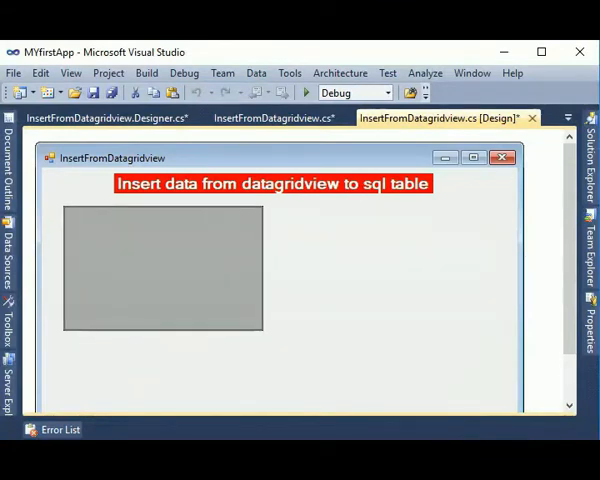
click(162, 268)
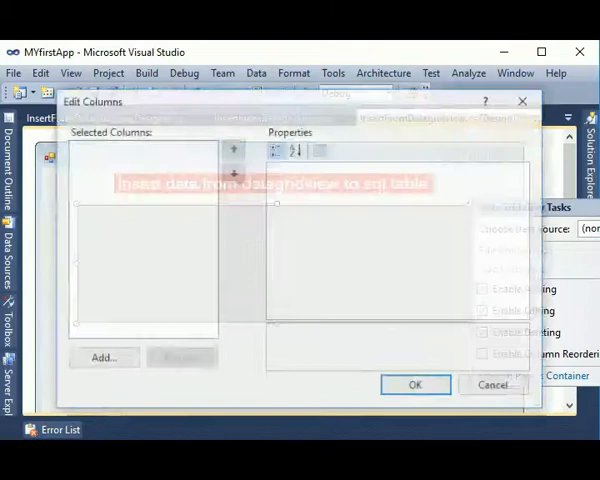
Add unbound text columns ID, Name, Address and Age, then close the Add Column dialog.
click(104, 356)
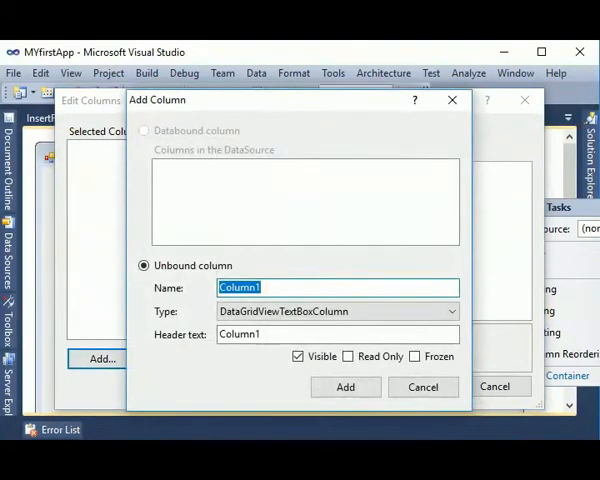
text(ID)
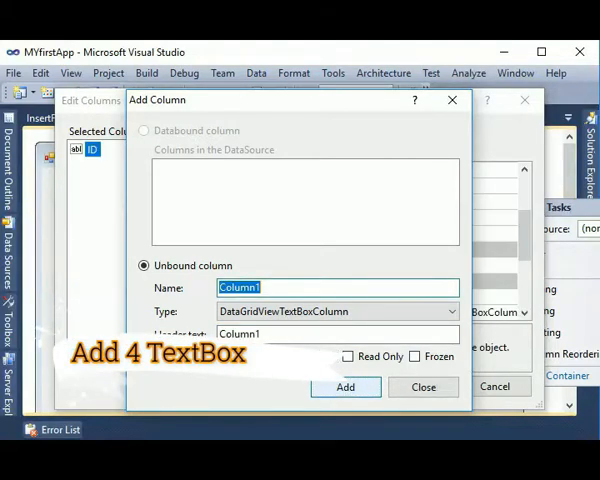
text(Name)
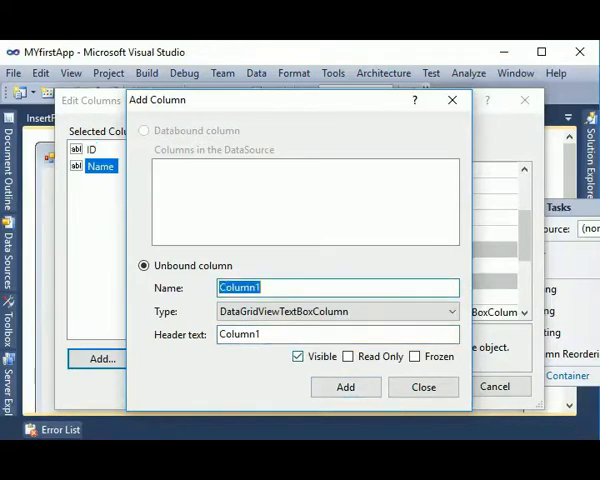
text(Address)
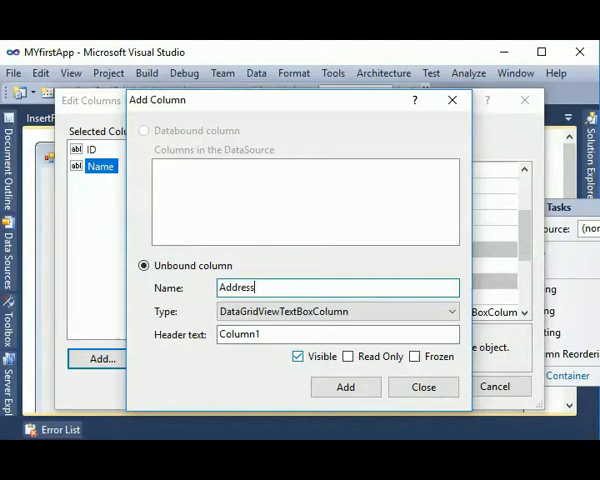
text(Addr)
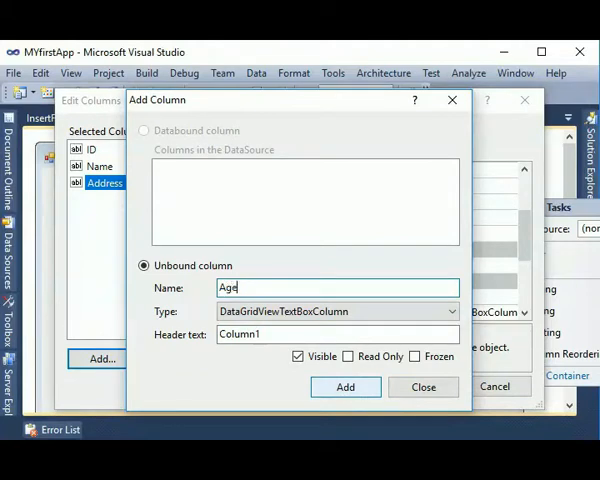
text(A)
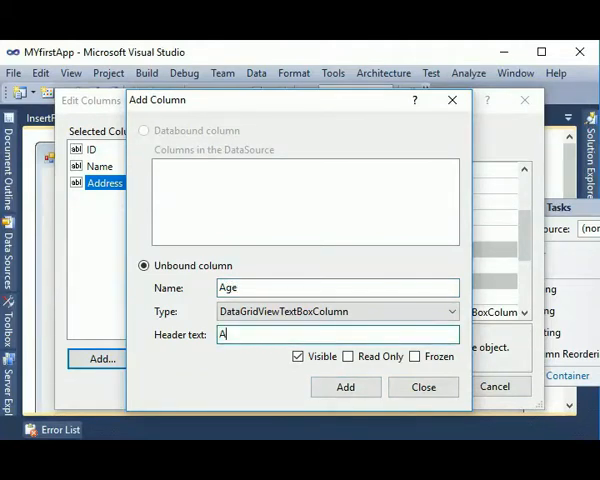
click(344, 388)
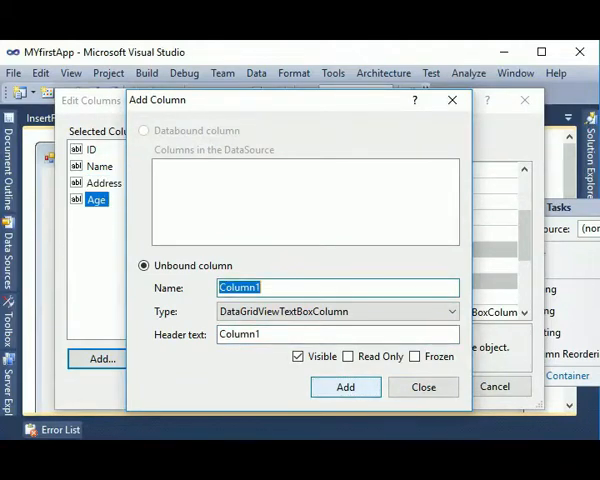
click(424, 388)
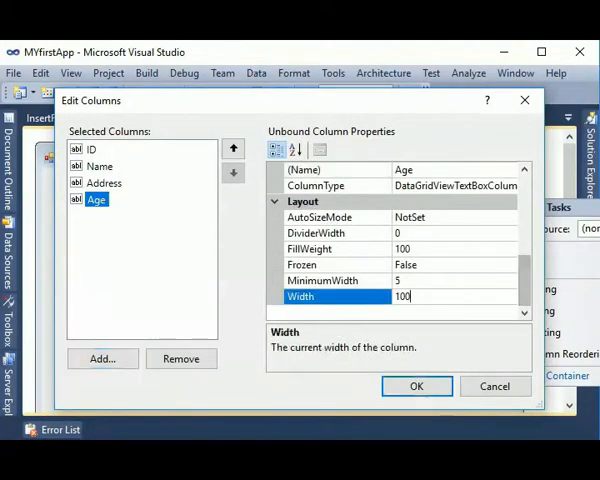
Set column widths: Age 80, Address 180, Name 110.
text(80)
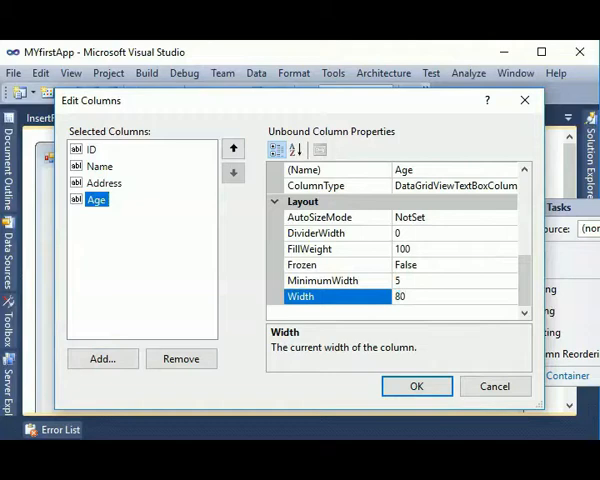
click(104, 182)
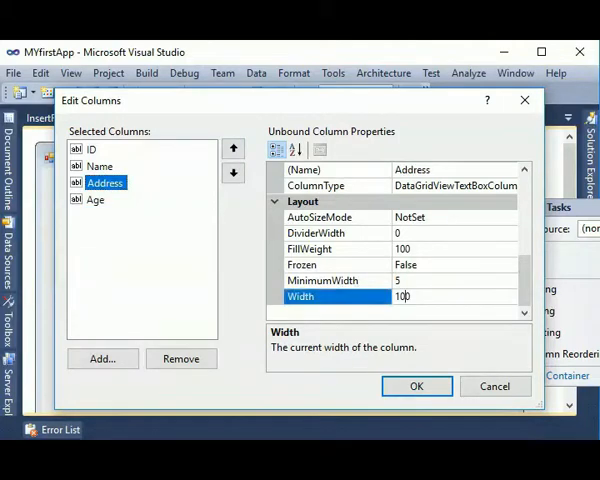
text(180)
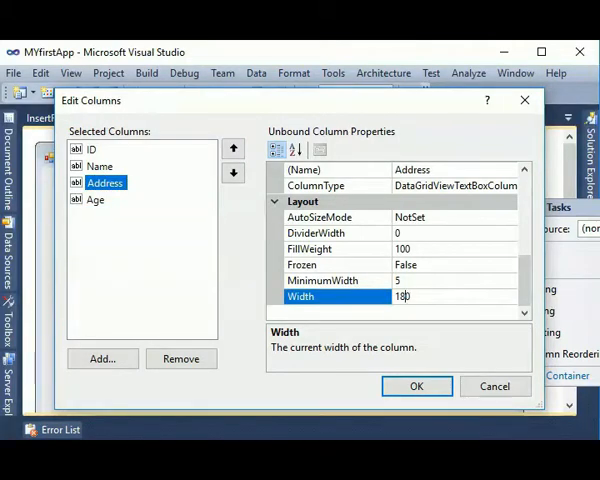
click(100, 166)
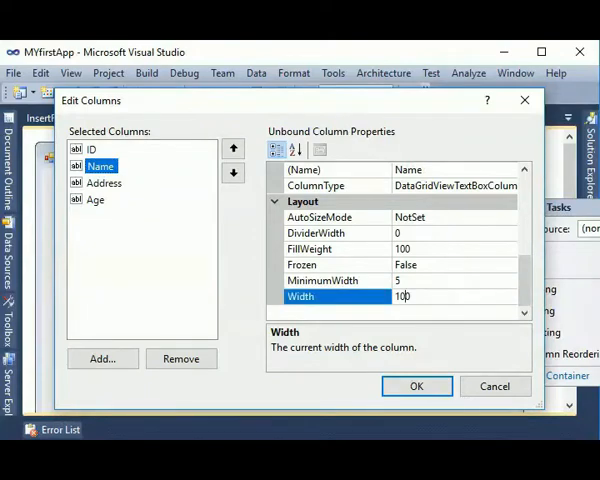
text(110)
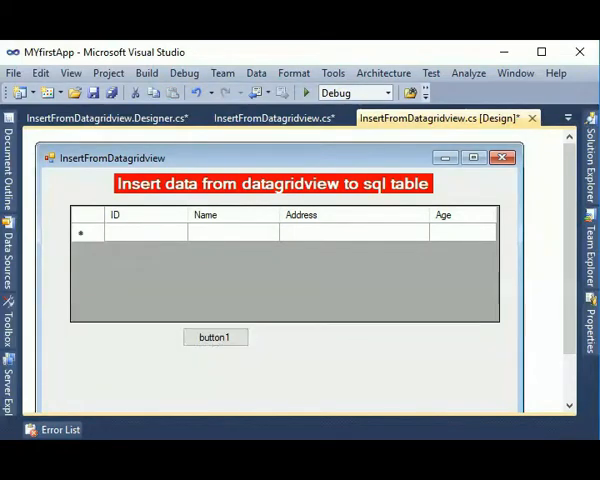
Set button1's Text to 'Insert in sql table' and go to the form's load handler.
click(216, 336)
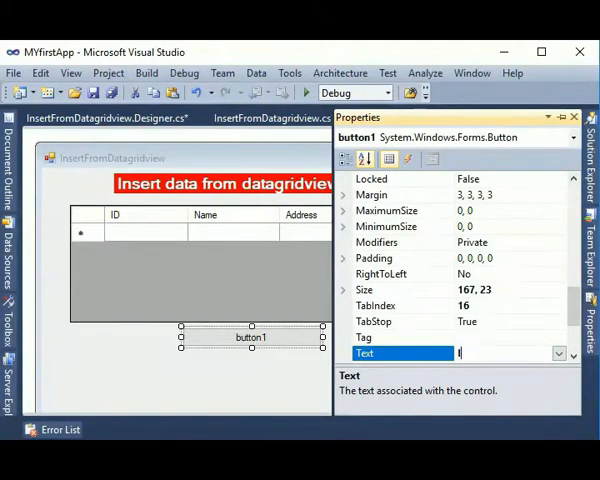
text(Insert in s)
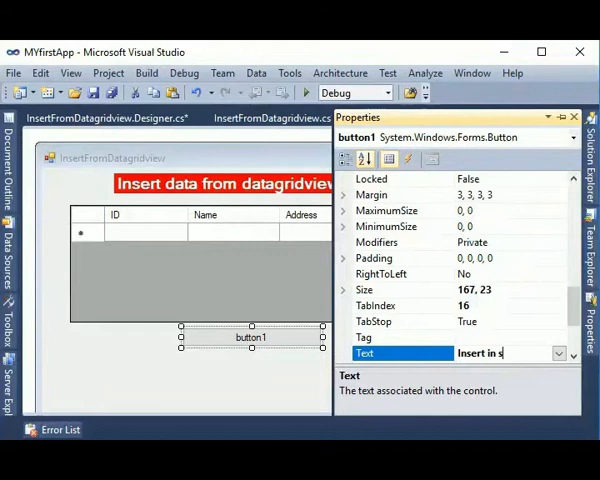
text(ql table)
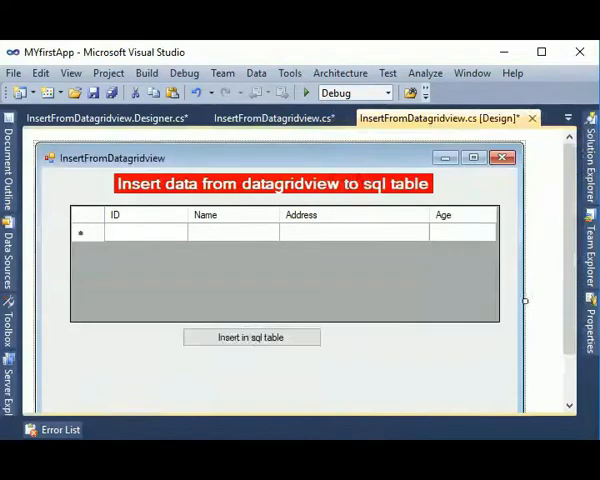
click(252, 336)
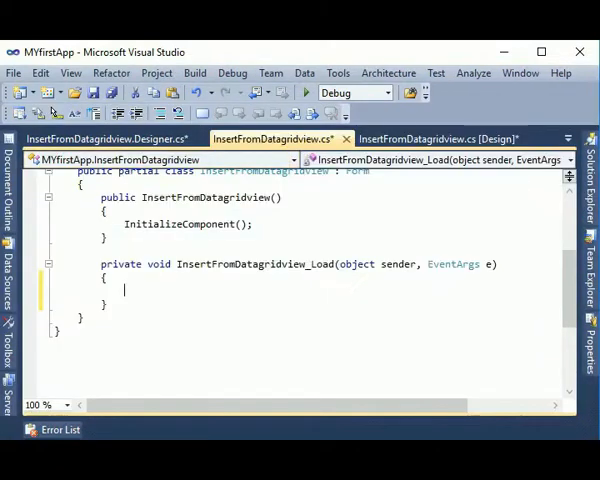
Write dataGridView1.AutoGenerateColumns = false in the load handler and return to the designer.
text(dataGridView1.)
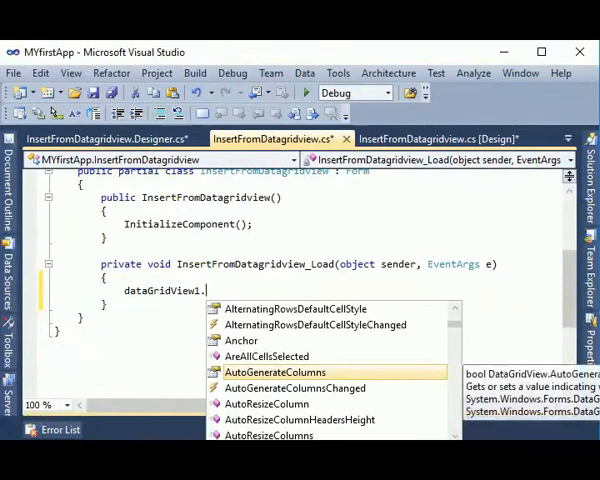
text(AutoGenerateColumns=)
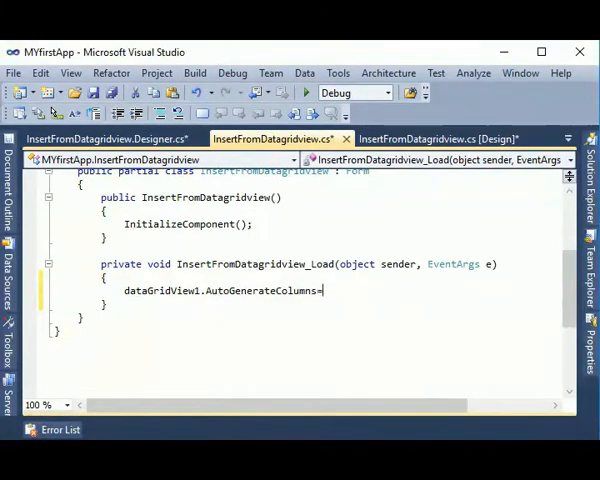
text(false)
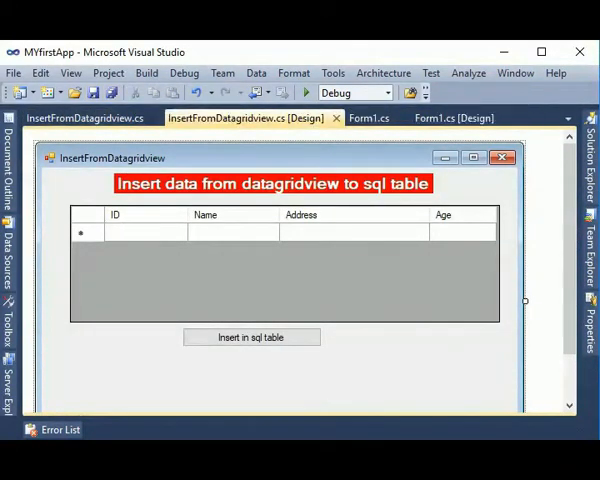
click(252, 336)
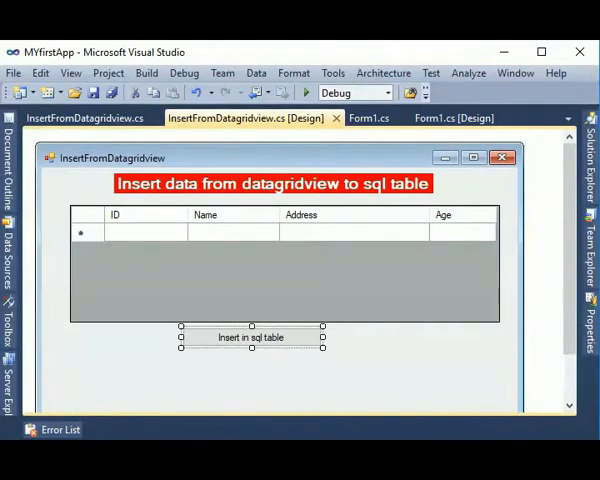
Create button1_Click and start the loop header: for (int i = 0; i < ...
double_click(252, 336)
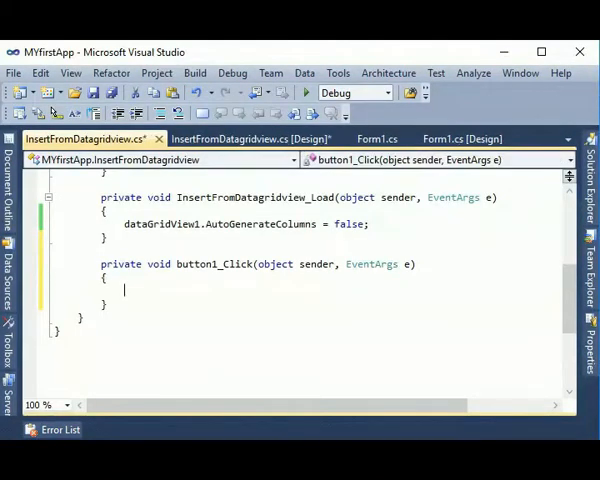
text(for)
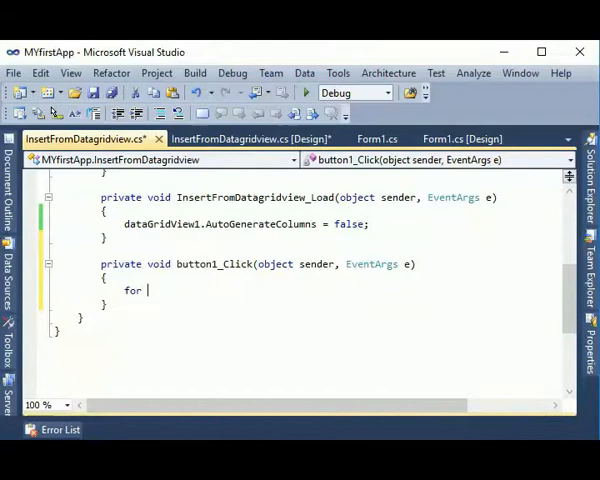
text(int i)
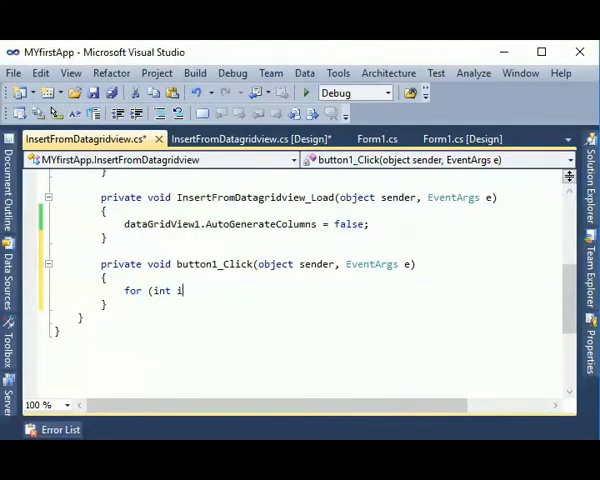
text(==)
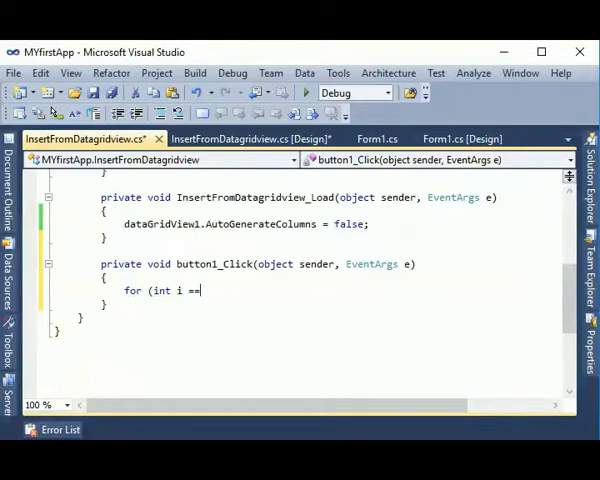
text(0 ;)
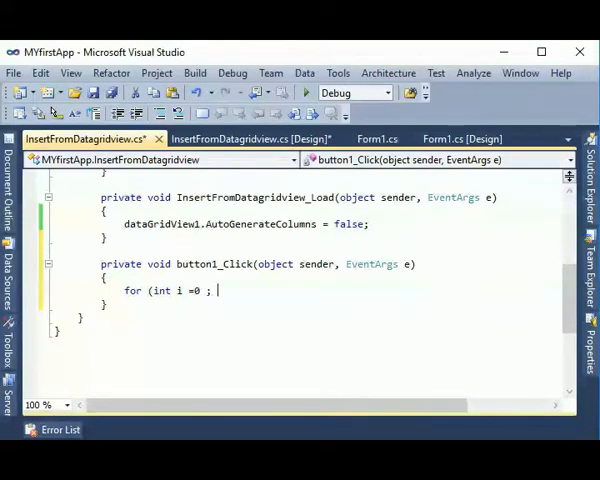
text(i)
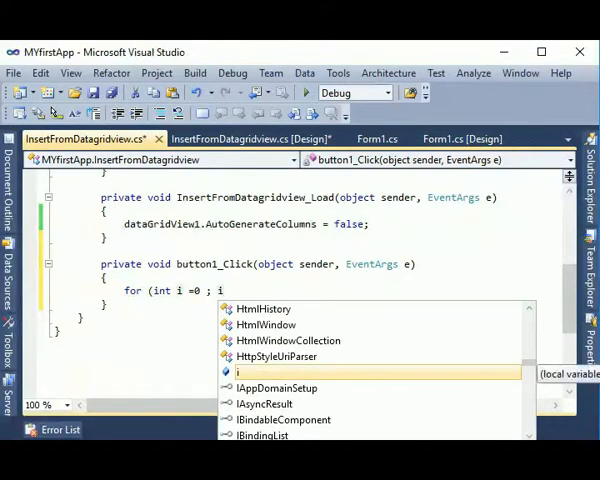
text(<)
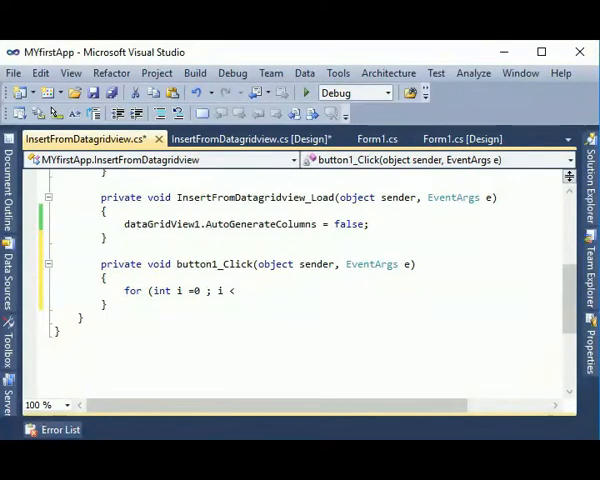
Complete the loop condition with dataGridView1.Rows.Count and i++ increment.
text(dataGridView1.r)
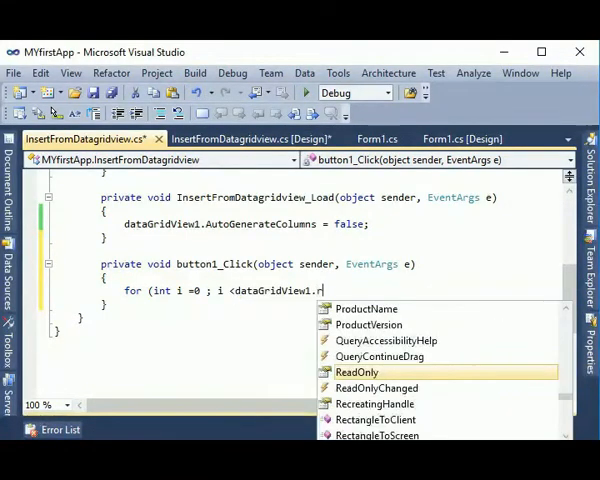
text(ows)
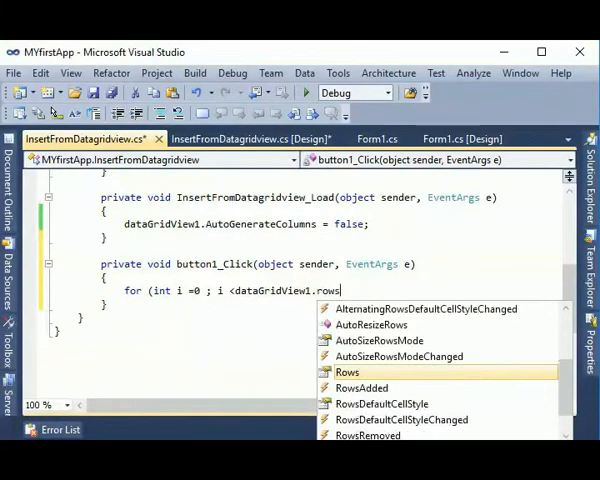
text(.co)
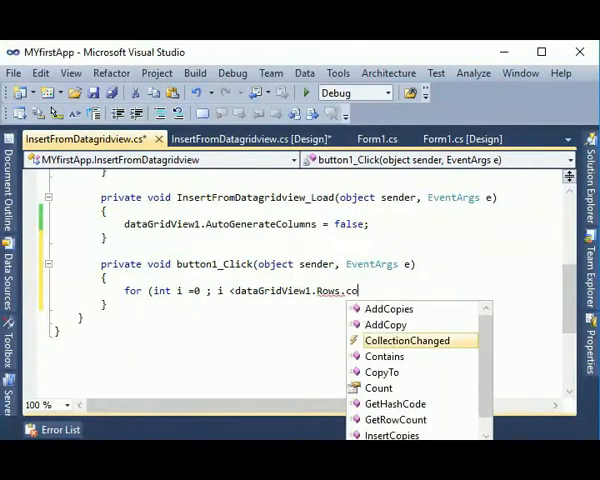
click(378, 388)
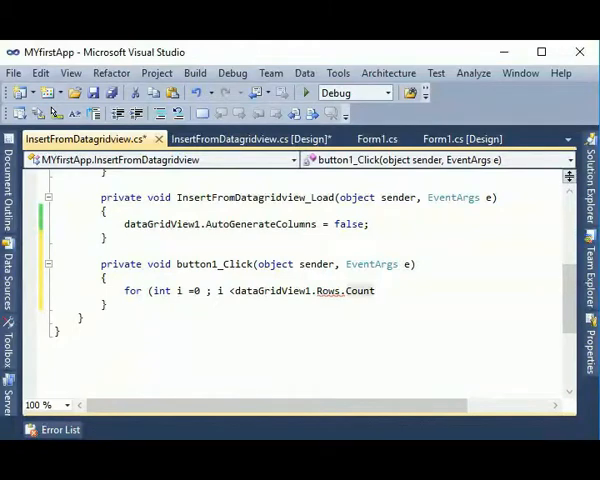
text(;)
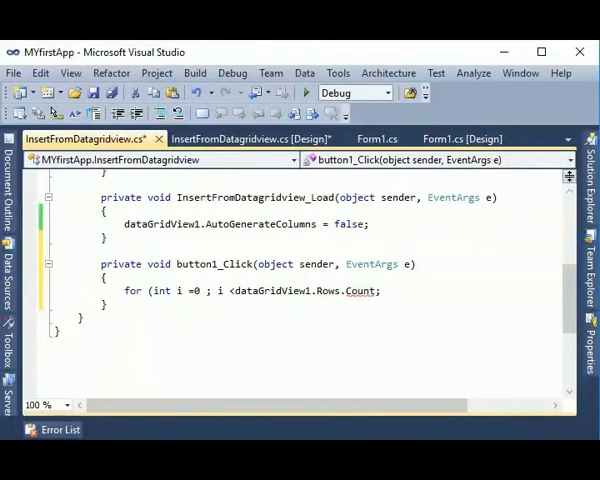
text(i++))
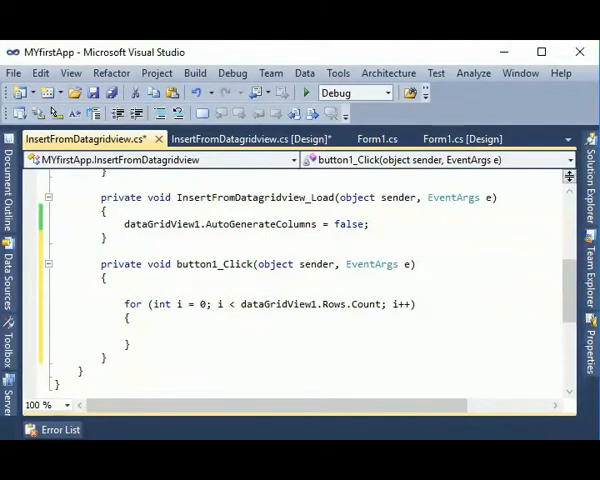
Declare int id and strings name, address initialised to "" above the loop.
text(int)
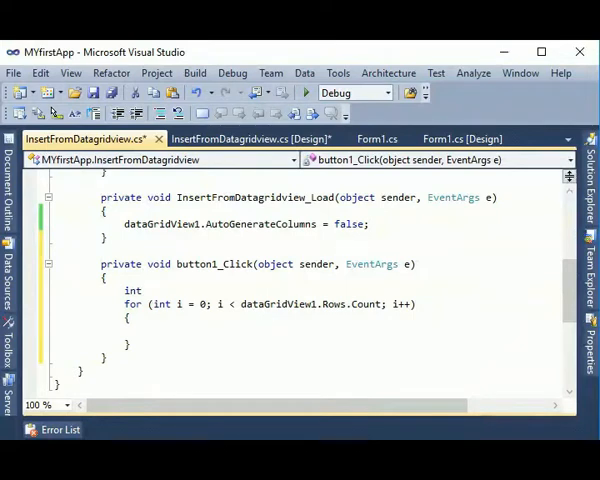
text(i)
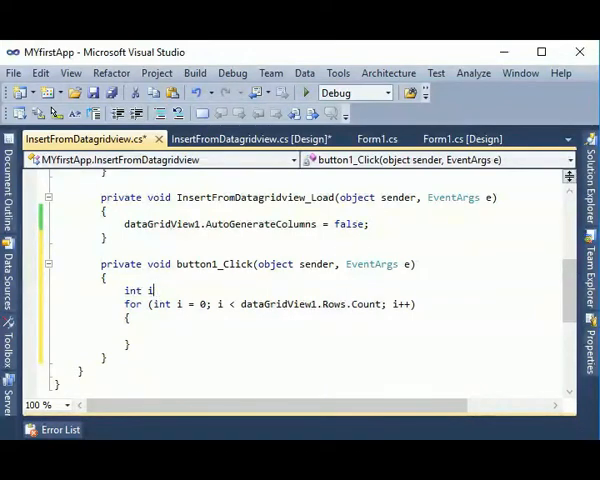
text(d; string)
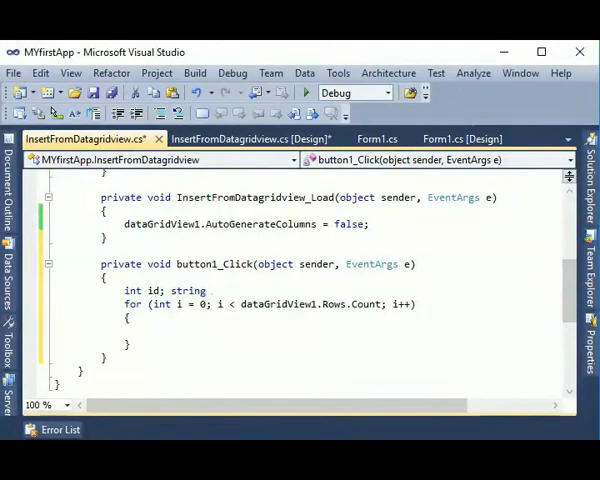
text(name=")
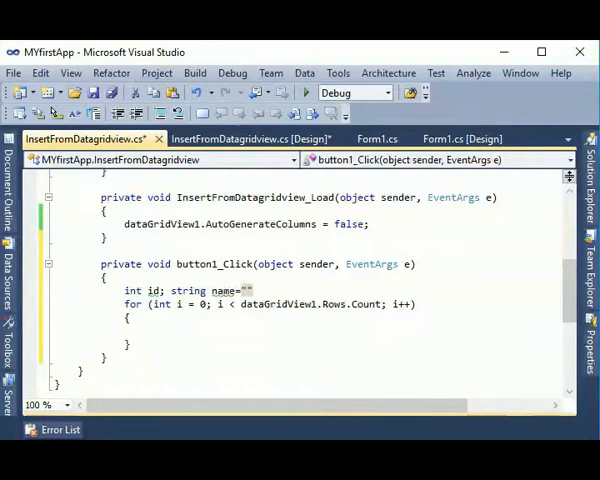
text(, d)
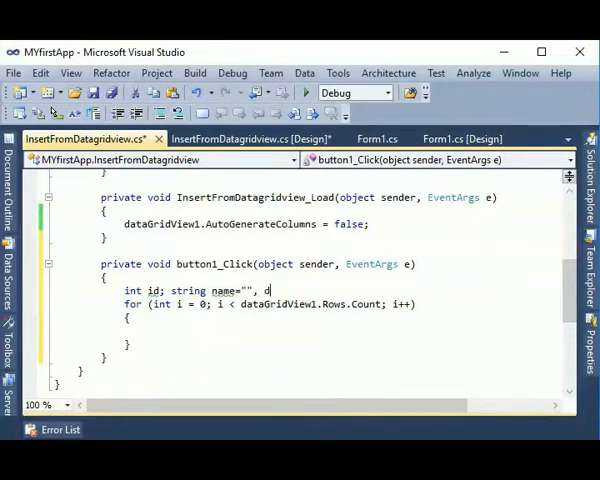
text(ddress)
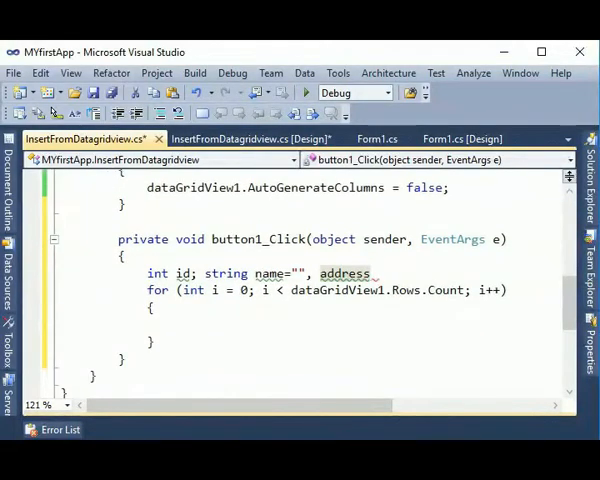
text(="";)
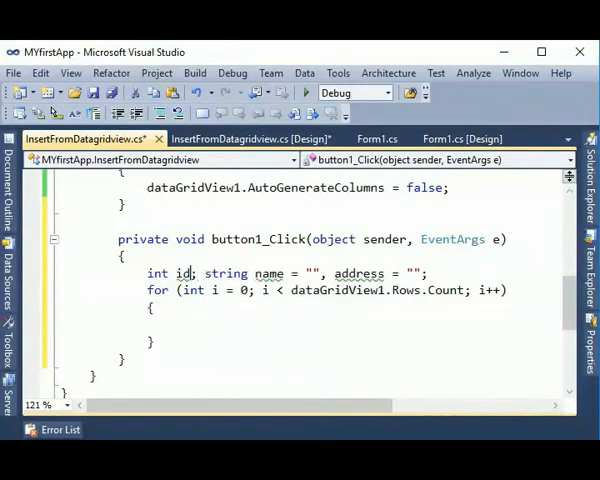
Declare double age = 0 and begin the id = assignment inside the loop.
text(=0)
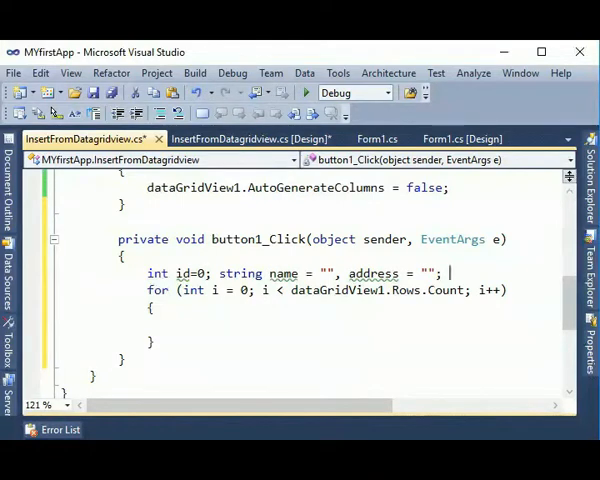
text(doublea)
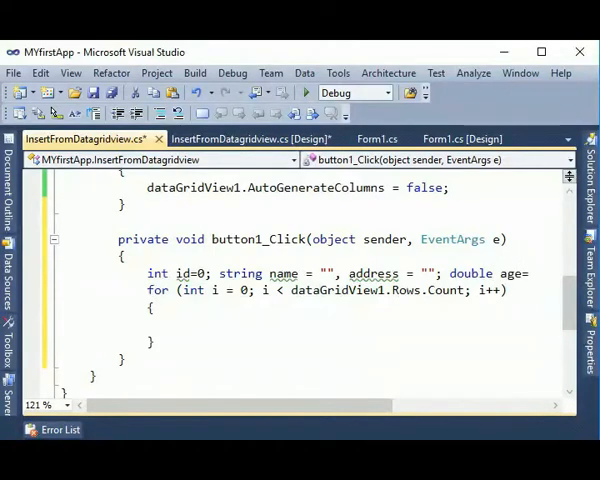
scroll(right, 3)
text( 0)
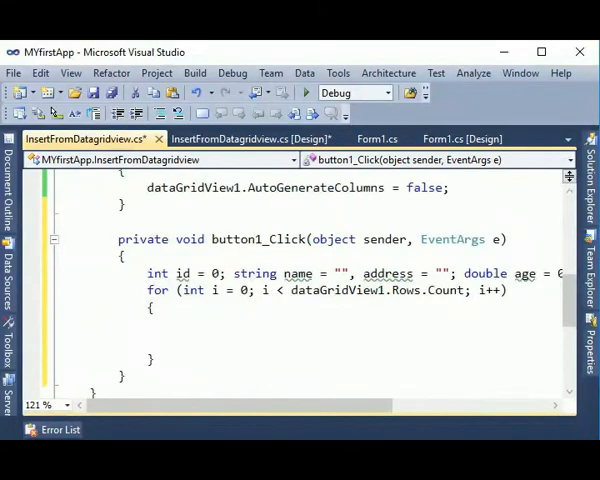
text(id=)
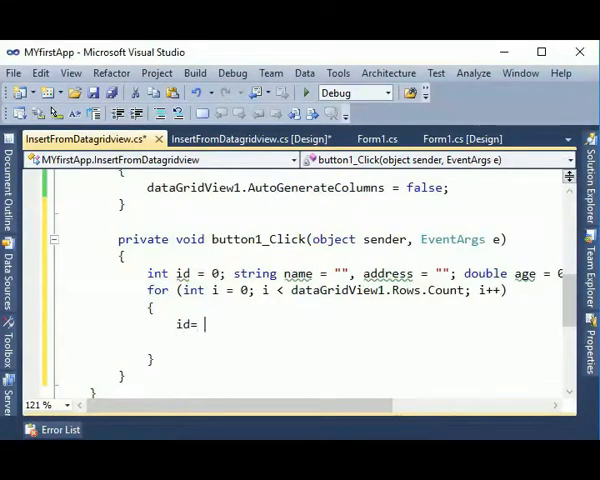
Assign id = Convert.ToInt32 of dataGridView1.Rows[i].Cells[0] inside the loop.
text(co)
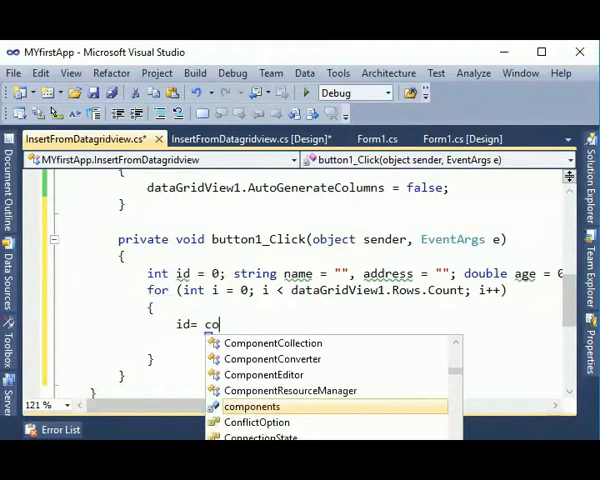
text(nver)
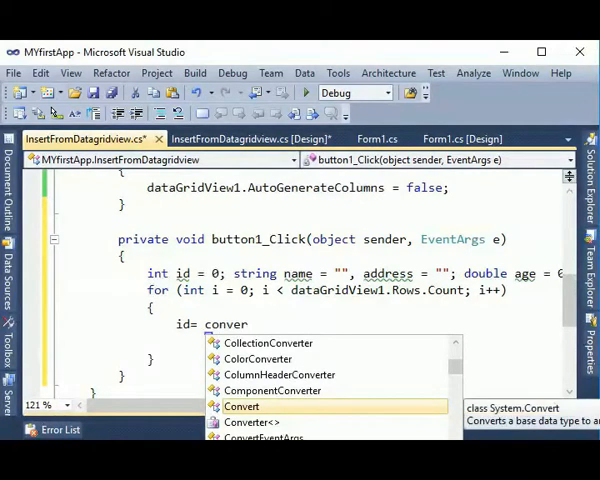
text(Convert.toi)
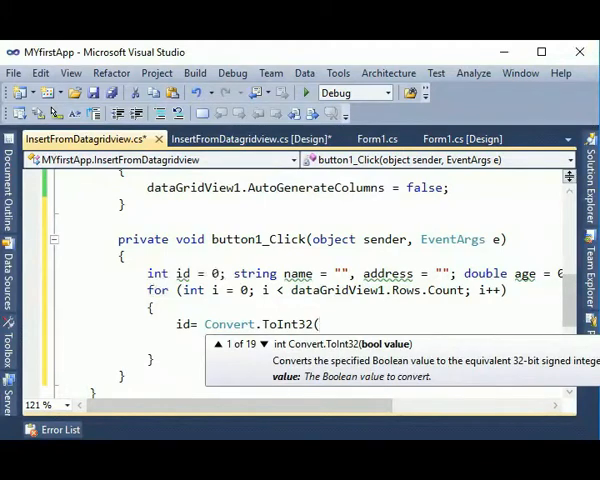
text(da)
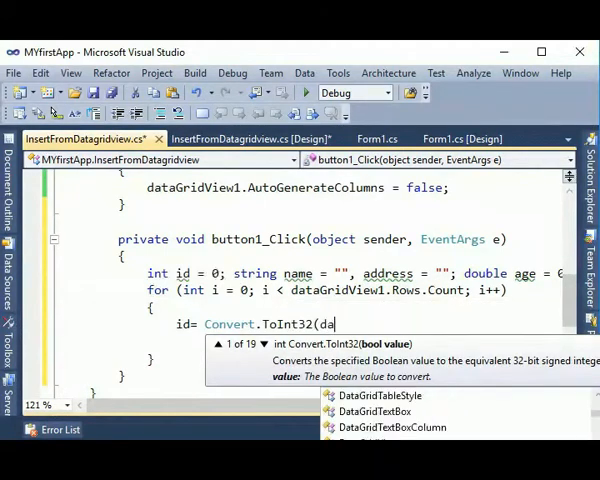
text(dataGridView1)
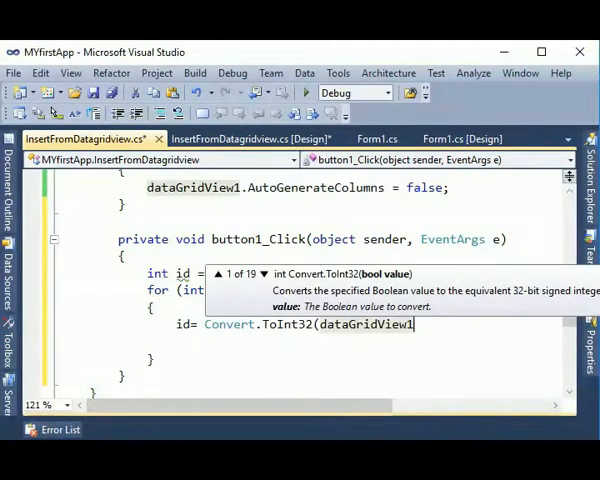
text(.Rows.)
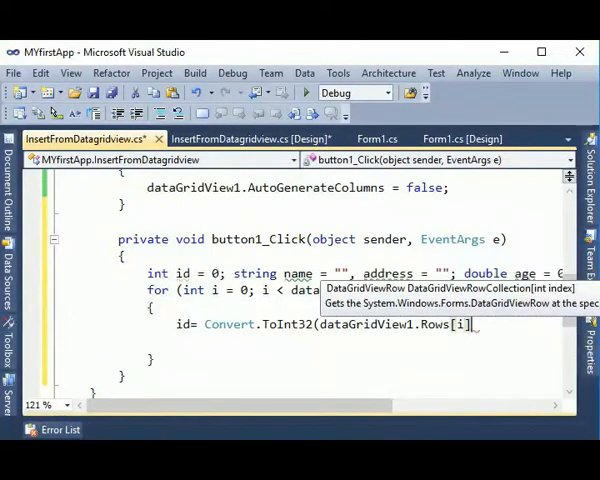
text(.cel)
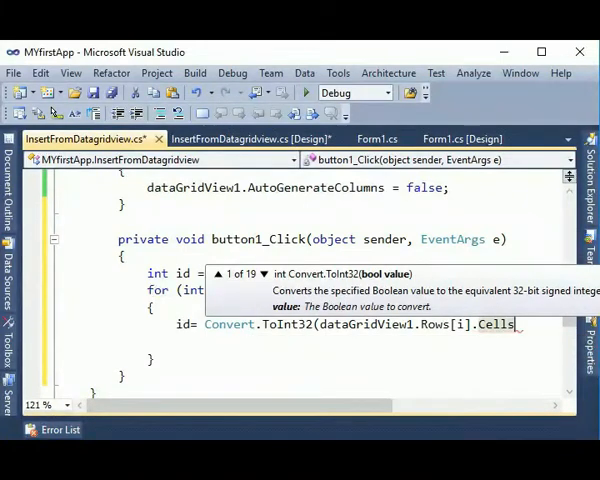
text([])
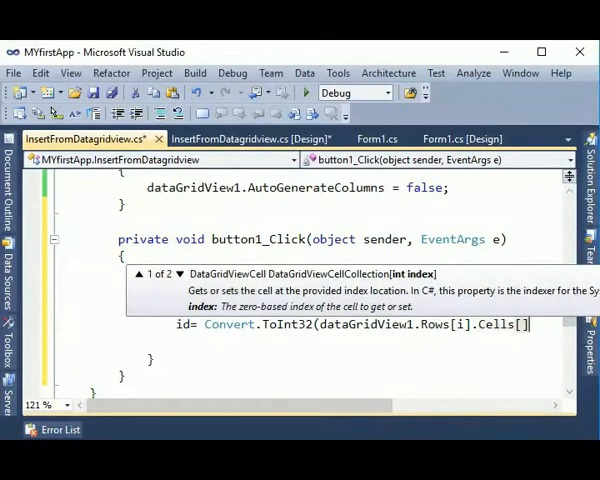
text(0)
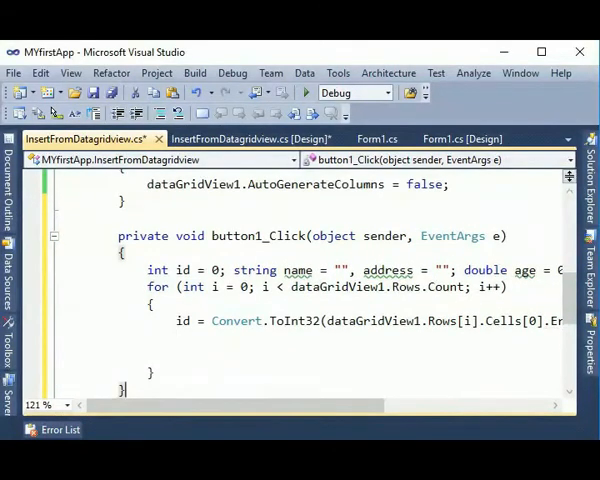
scroll(right, 3)
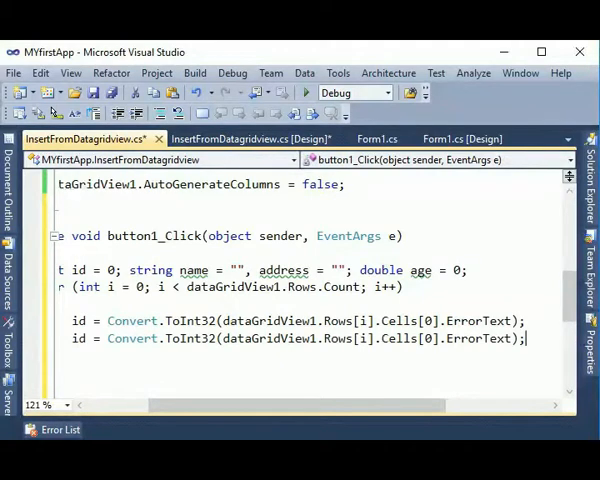
Duplicate the id line as name reading Cells[1], and paste another copy below.
double_click(76, 338)
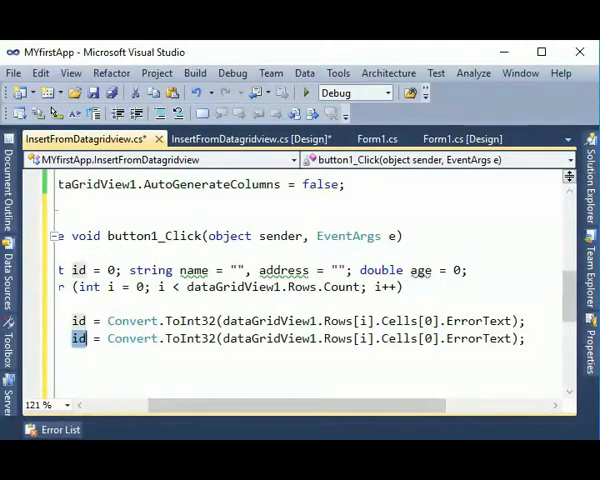
text(name)
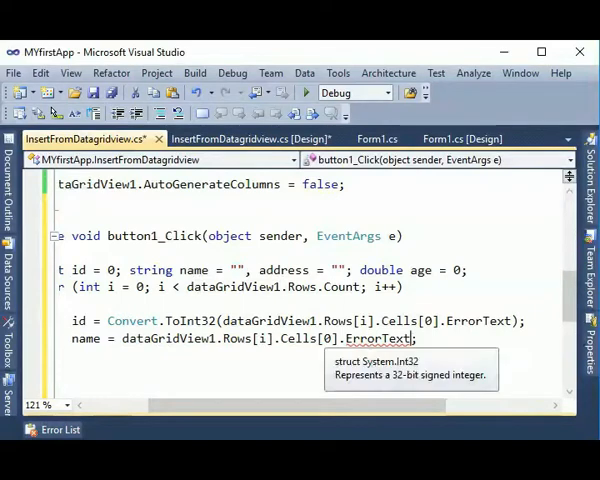
text(1)
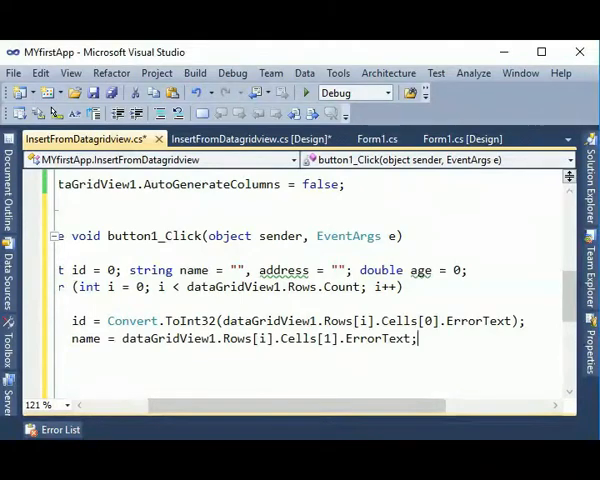
text(id = Convert.ToInt32(dataGridView1.Rows[i].Cells[0].ErrorText);)
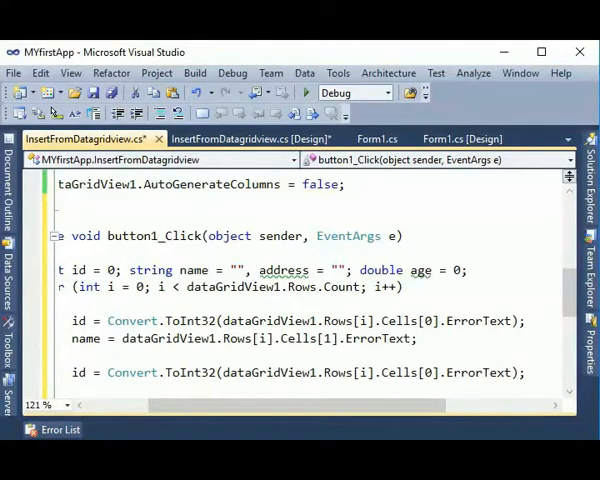
Turn the copies into address and age assignments, switching age to Convert.ToDouble.
triple_click(244, 338)
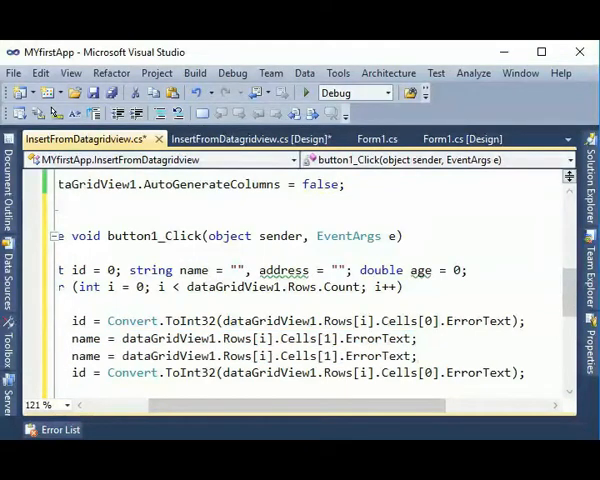
text(age)
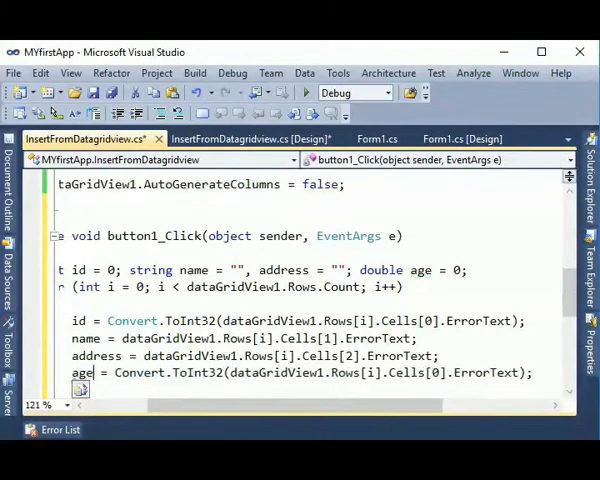
double_click(196, 372)
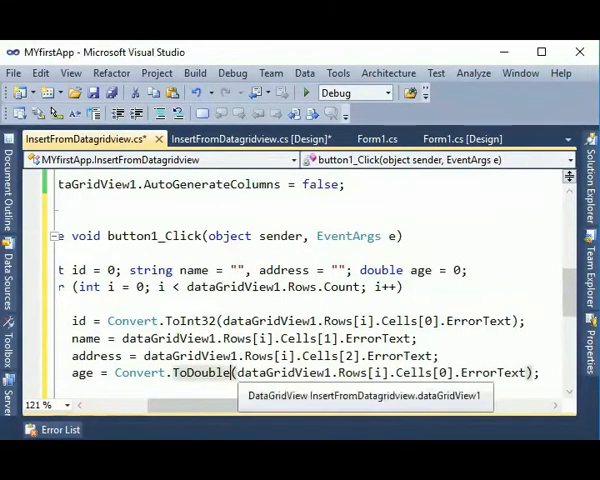
scroll(down, 3)
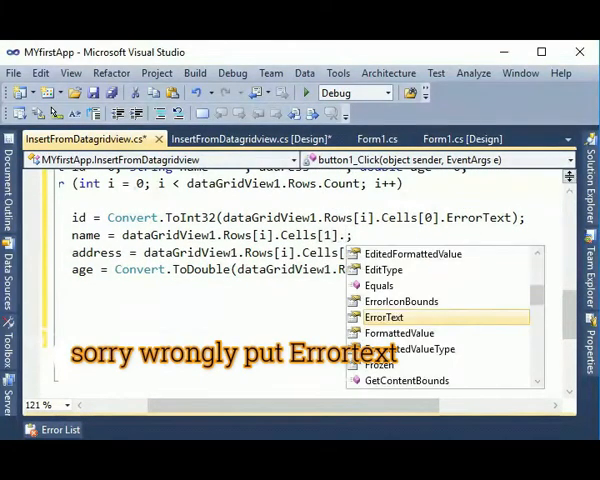
Replace ErrorText with Value.ToString() on the cell-reading lines.
text(t)
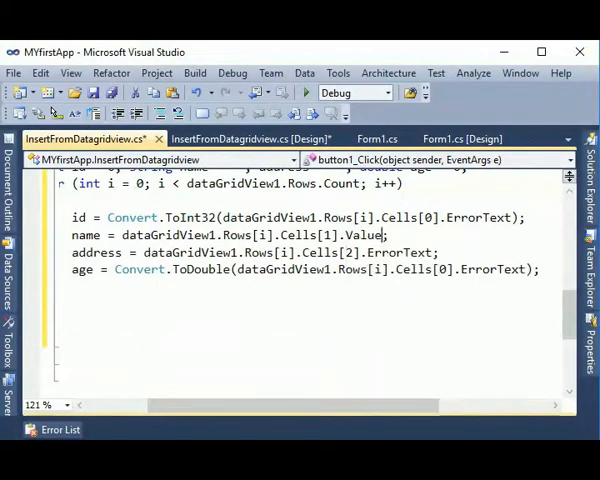
text(.ToString()
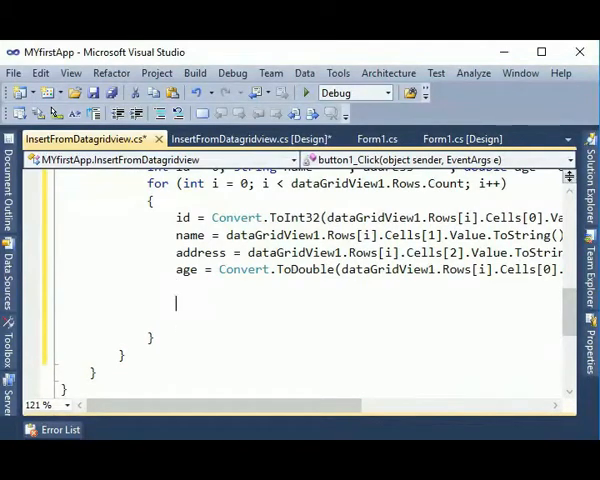
Start the record inside the loop: var st = new MyInfoTab {.
text(var st)
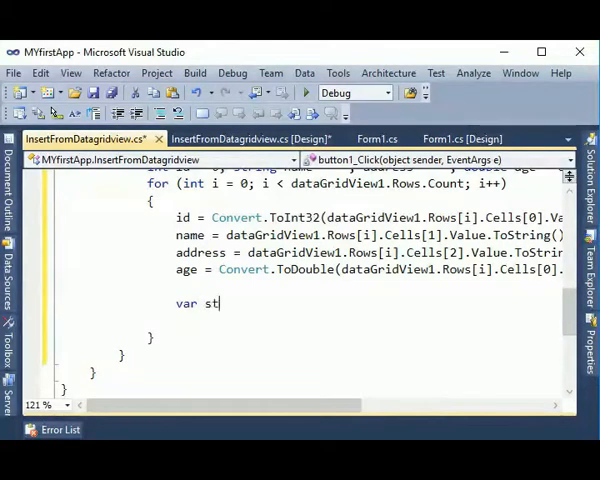
text(= new)
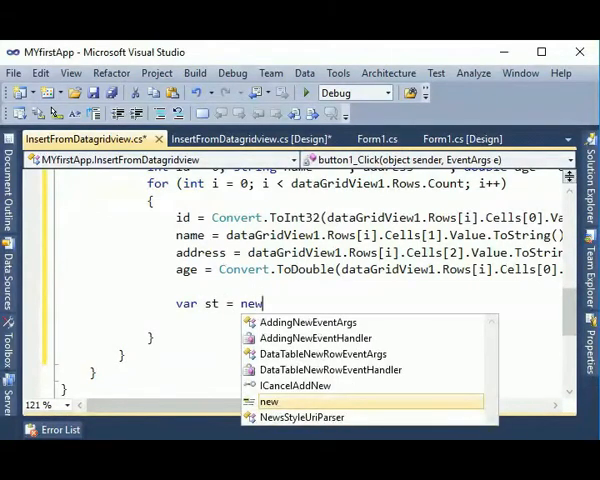
text(my)
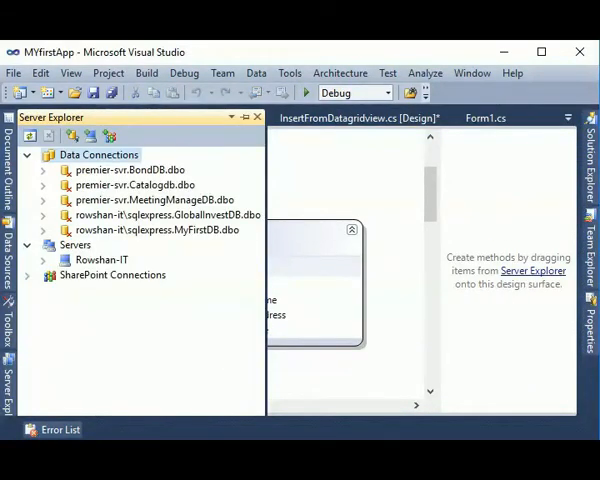
Expand the MyFirstDB connection and its Tables node in Server Explorer to confirm MyInfoTab exists.
click(28, 228)
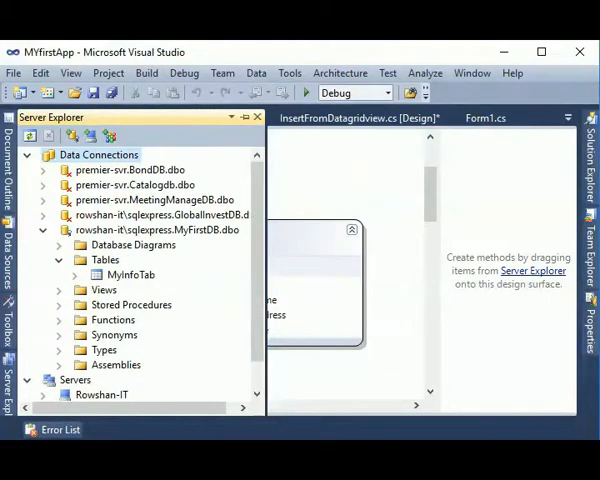
click(130, 274)
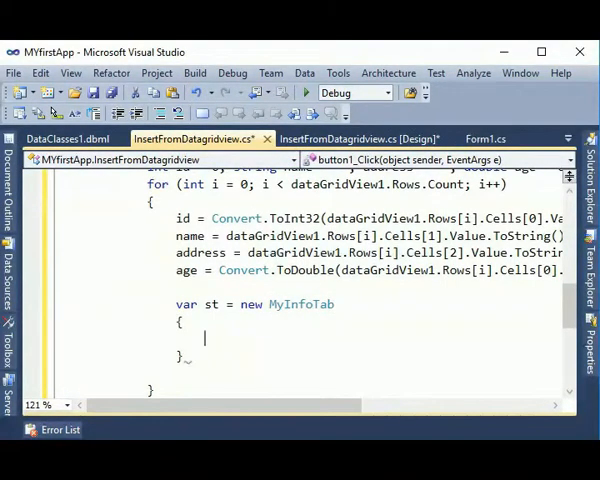
Fill the initializer with ID = id, Name = name, Address = address, Age = age and close it.
text(ID=id,)
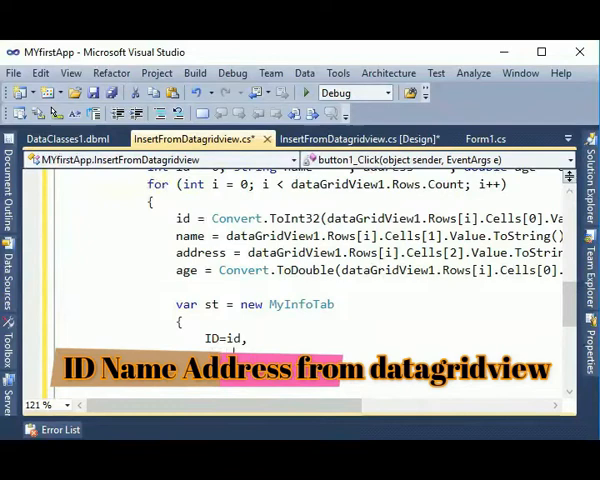
text(Name=name)
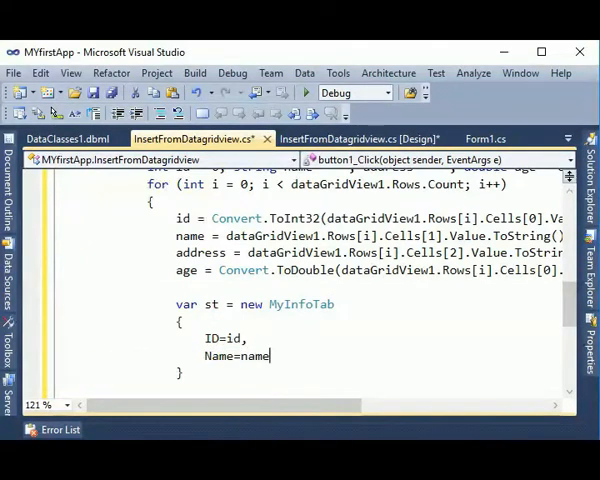
text(a)
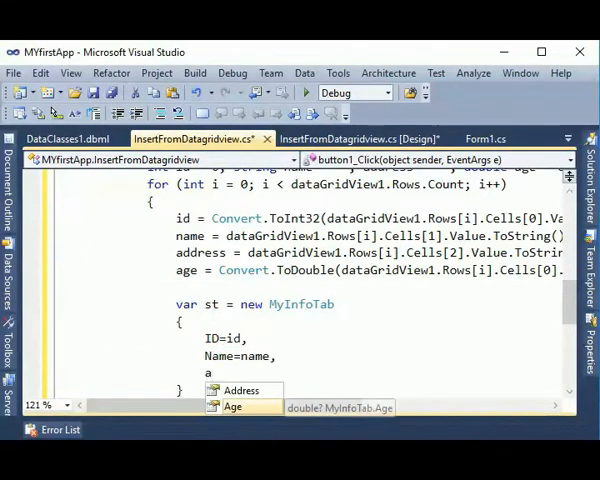
text(ddress=address,)
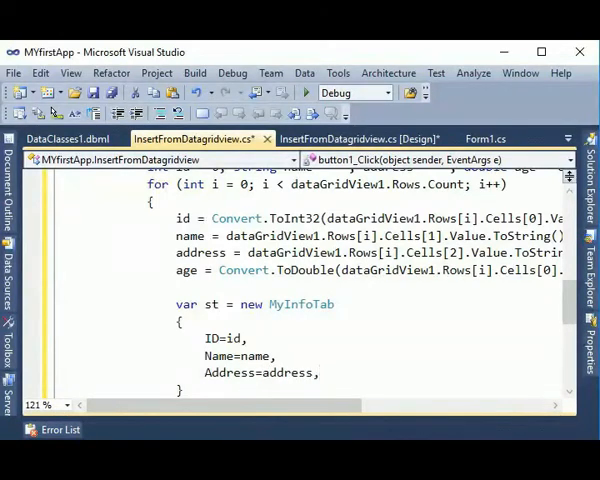
text(Age=)
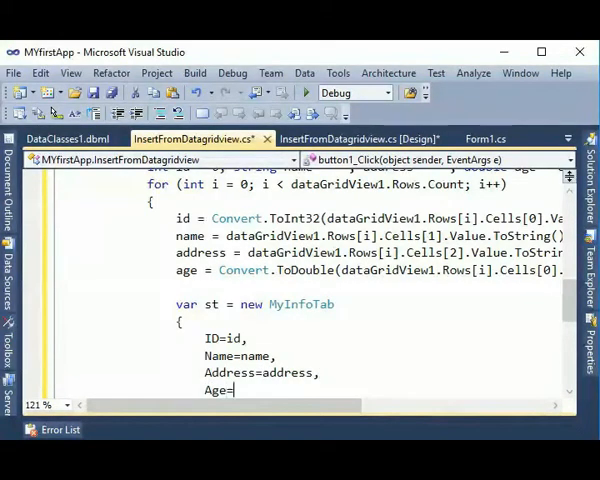
text(age,)
text(};)
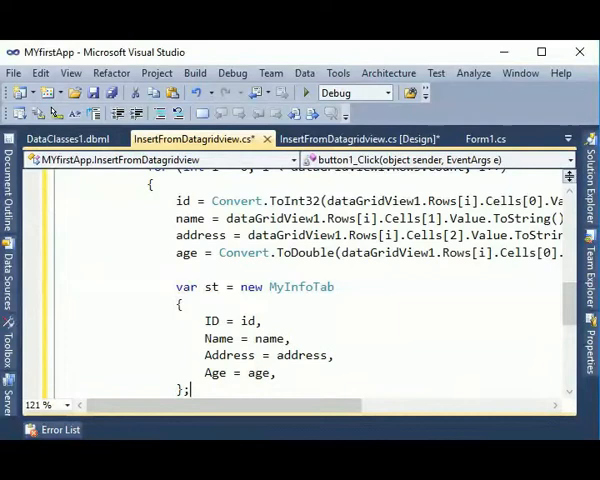
scroll(down, 3)
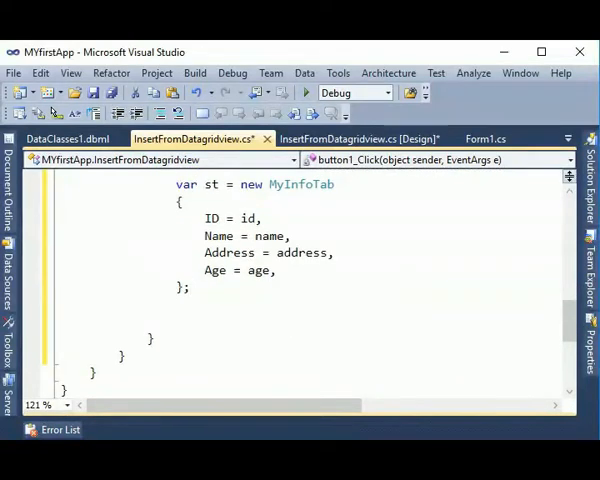
text(DBConcurrencyException.)
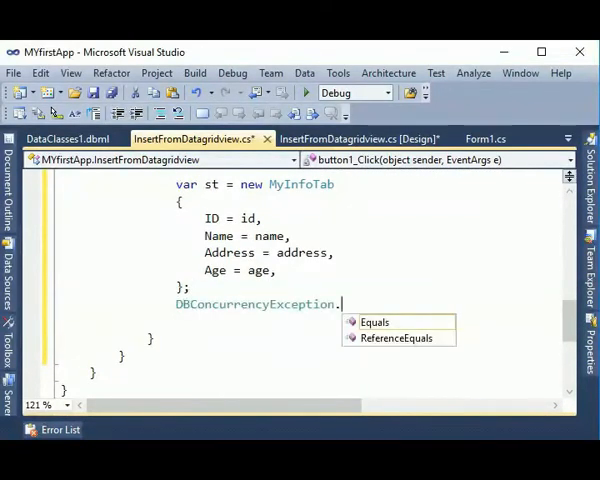
Declare the data context: DataClasses1DataContext db = new DataClasses1DataContext();.
scroll(up, 3)
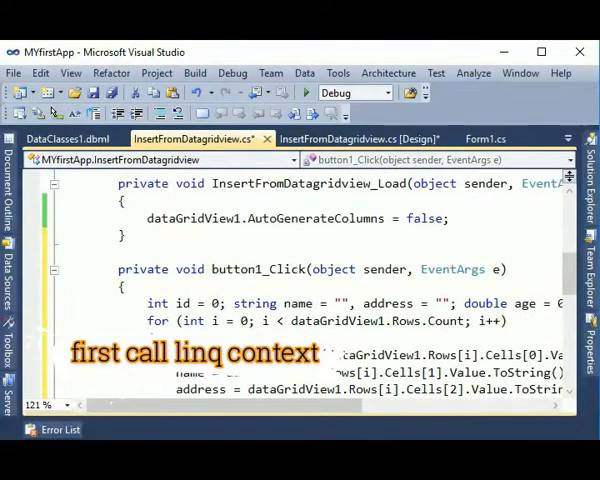
text(dat)
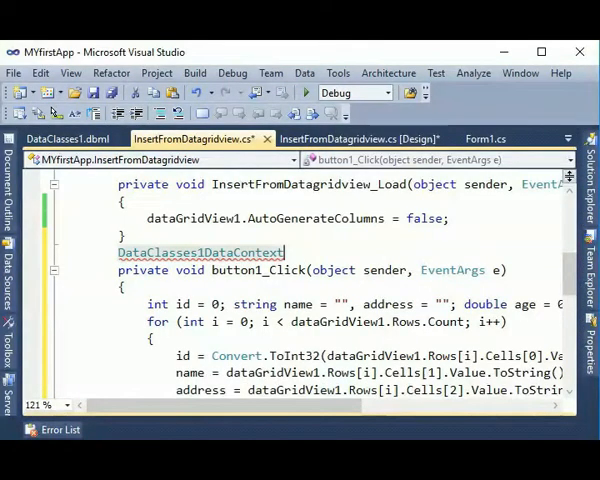
text(db = new)
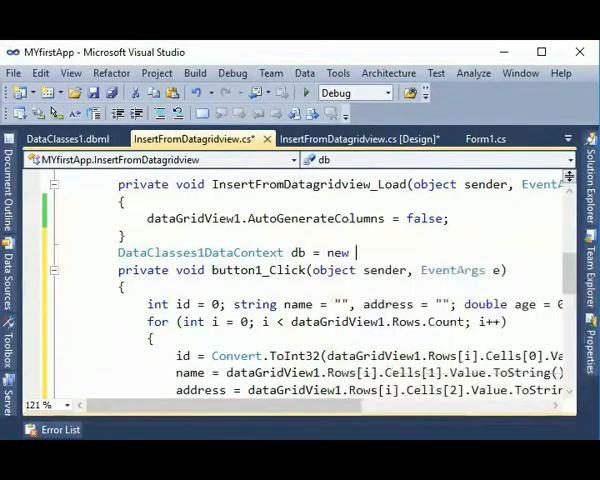
text(DataClasses1DataContext();)
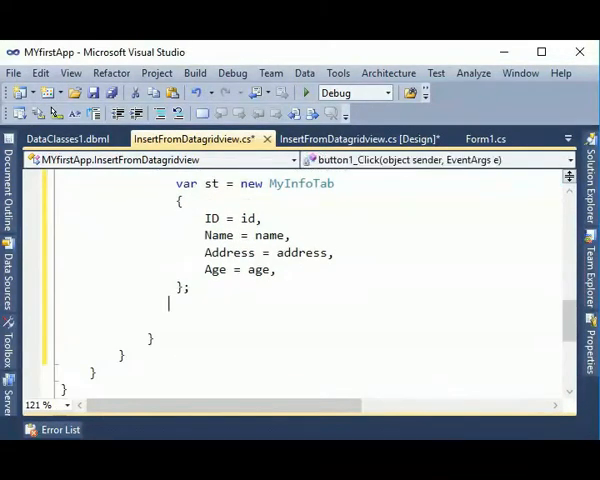
Queue the record with db.MyInfoTabs.InsertOnSubmit(st); and save via db.SubmitChanges();.
text(db.)
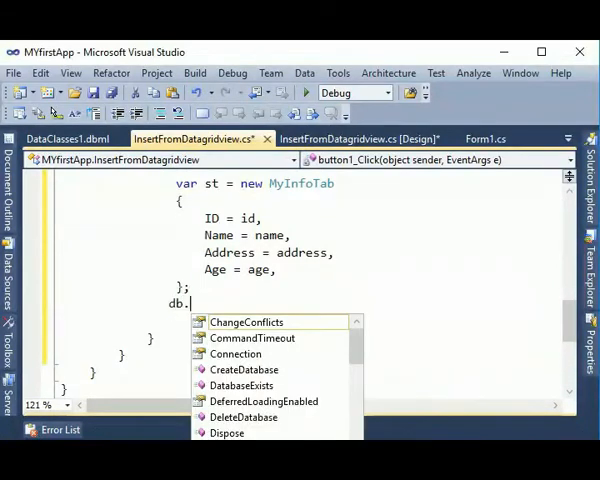
text(my)
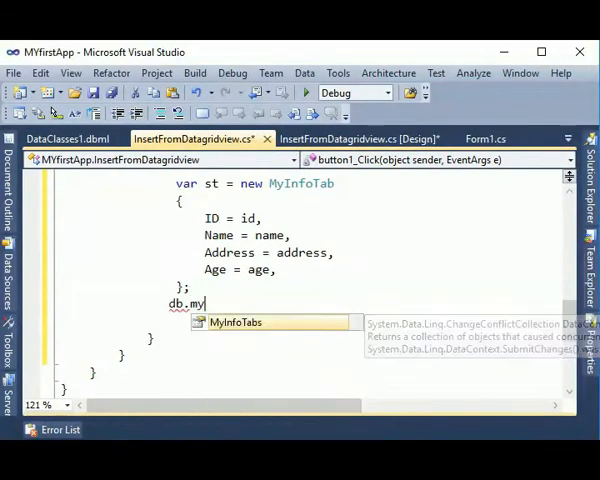
text(InfoTabs.i)
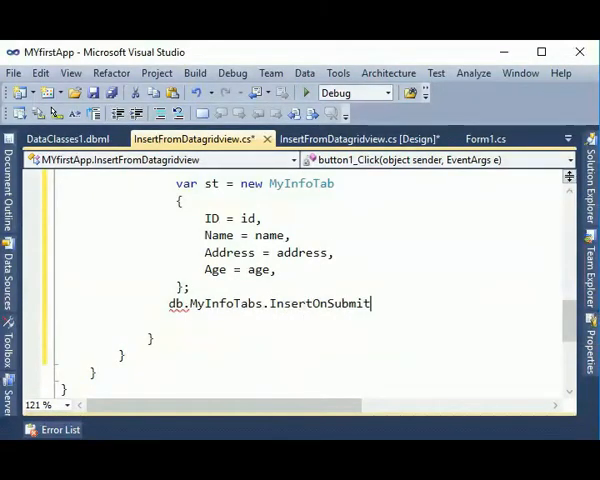
text((st);)
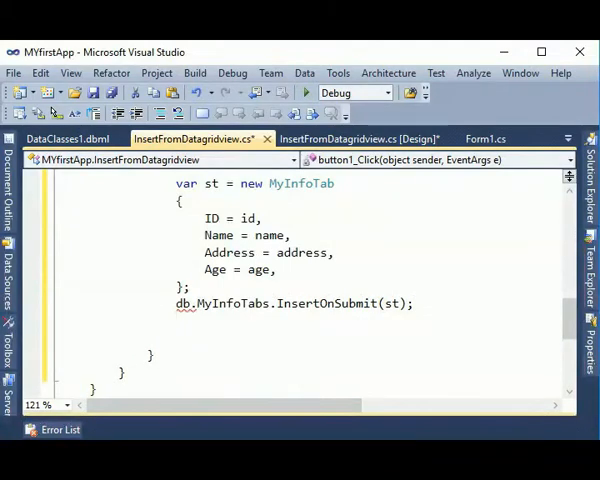
text(db.su)
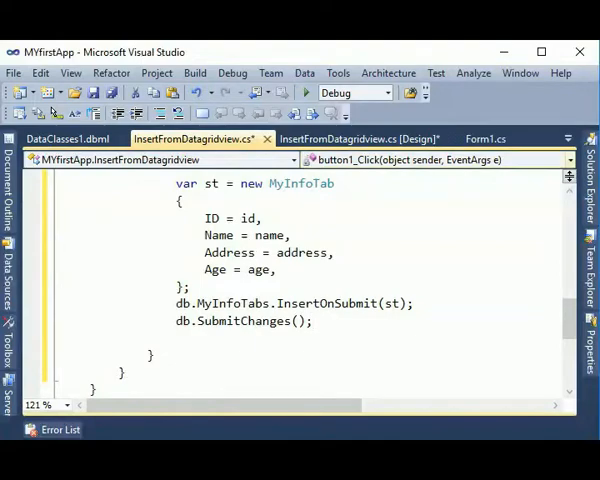
click(360, 116)
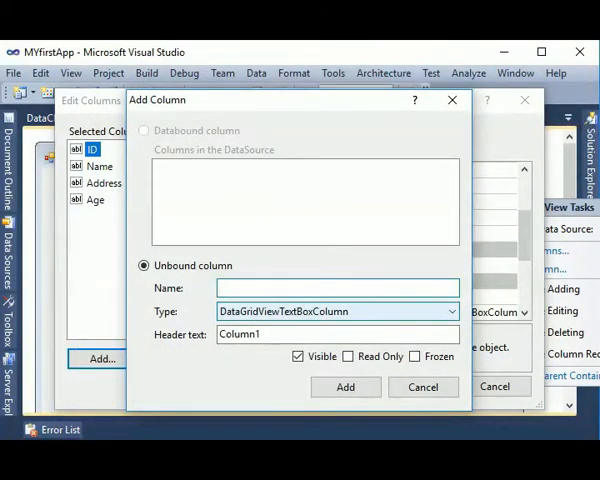
Add a new read-only grid column named msg with header msg.
text(msg)
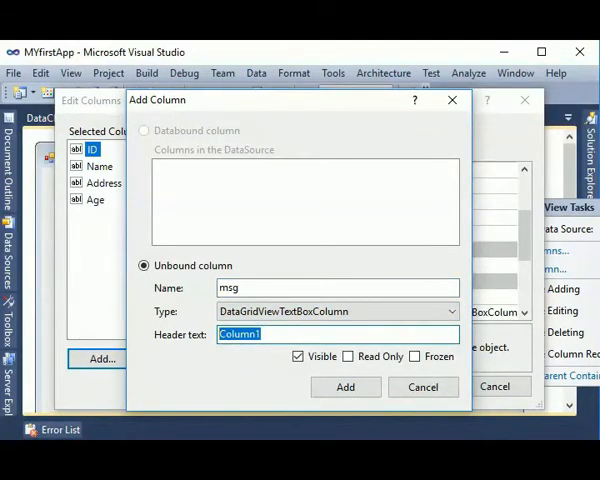
text(msg)
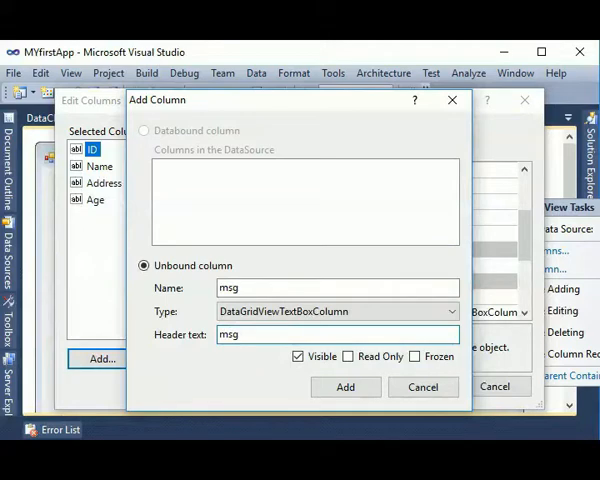
click(348, 356)
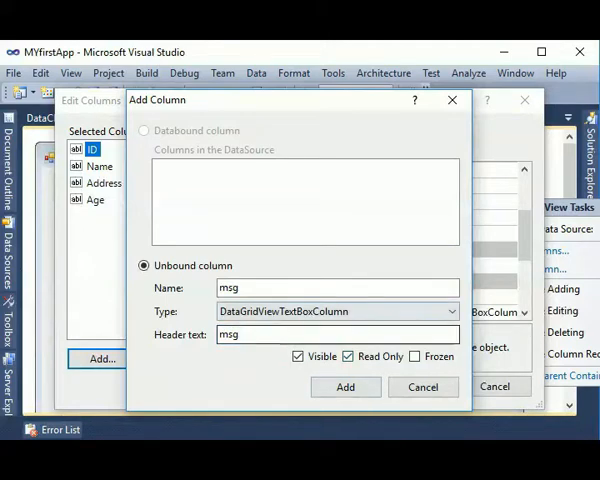
click(344, 388)
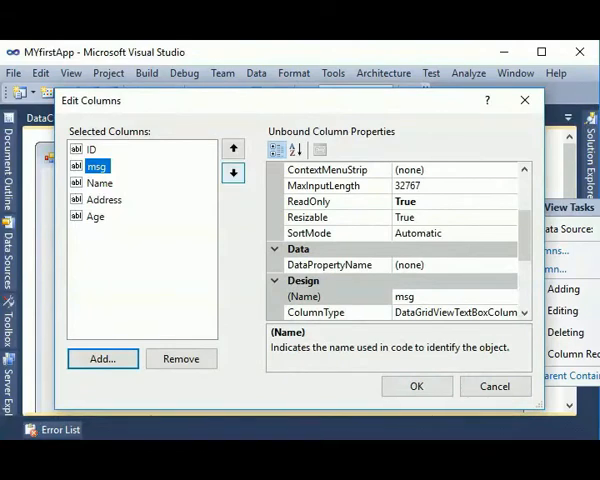
Set the msg column's Width to 50 and confirm the column changes.
click(232, 172)
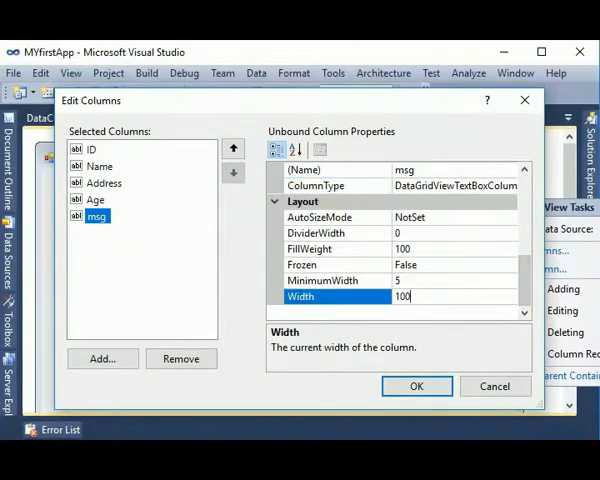
text(50)
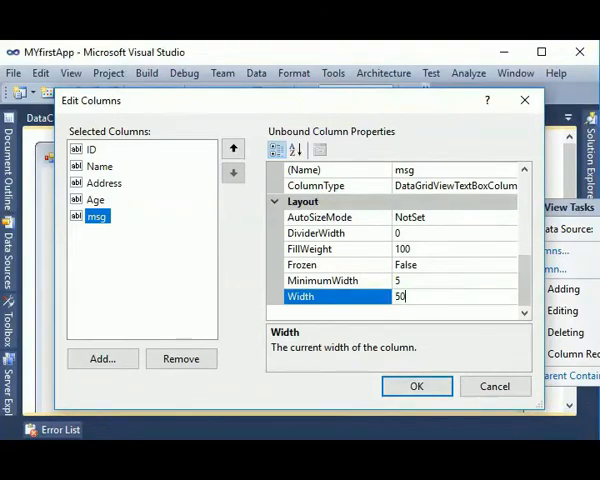
click(416, 386)
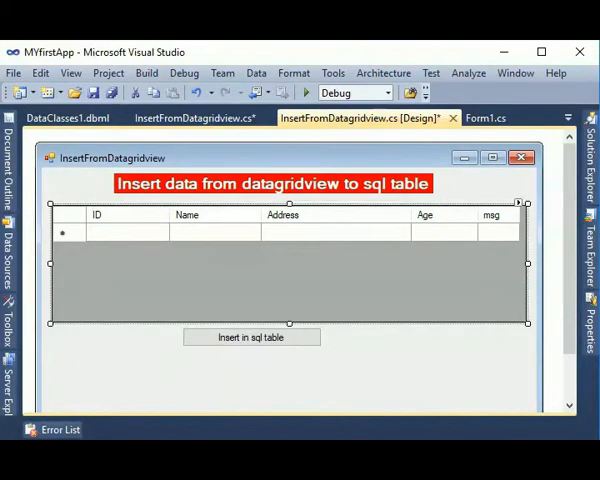
Place a second DataGridView from the Toolbox beneath the 'Insert in sql table' button.
click(252, 336)
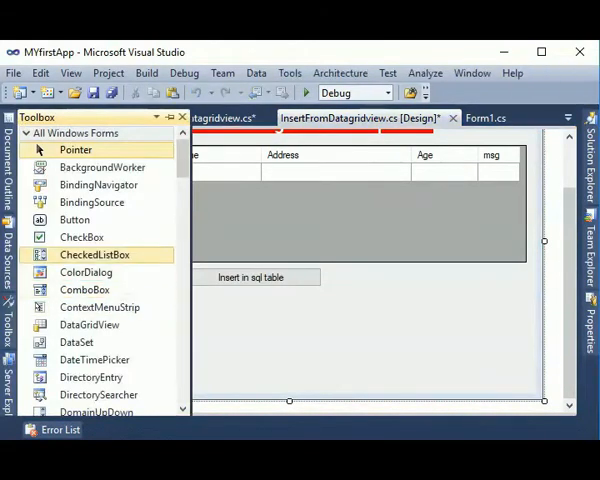
click(90, 324)
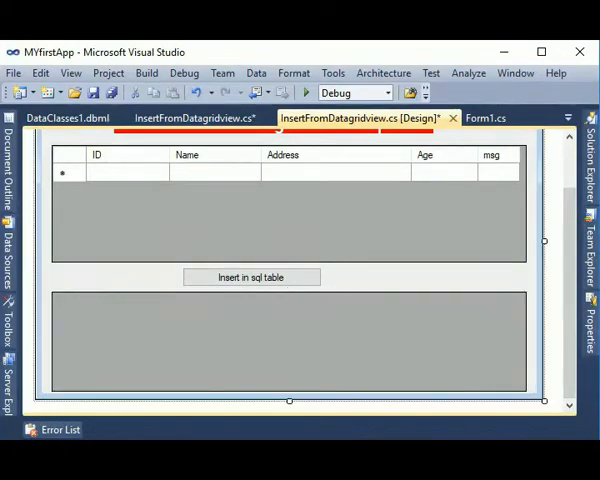
click(290, 340)
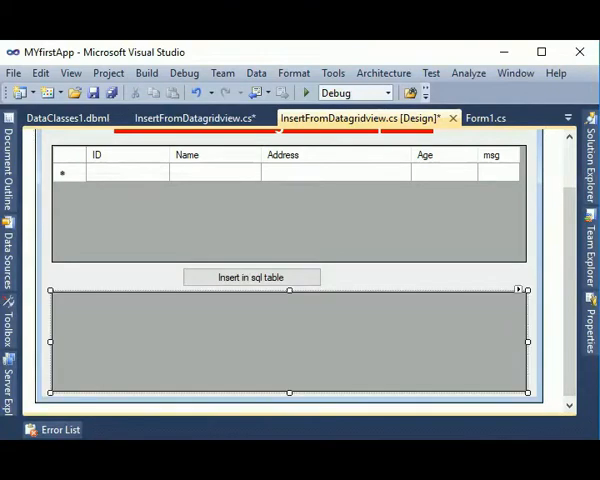
click(196, 138)
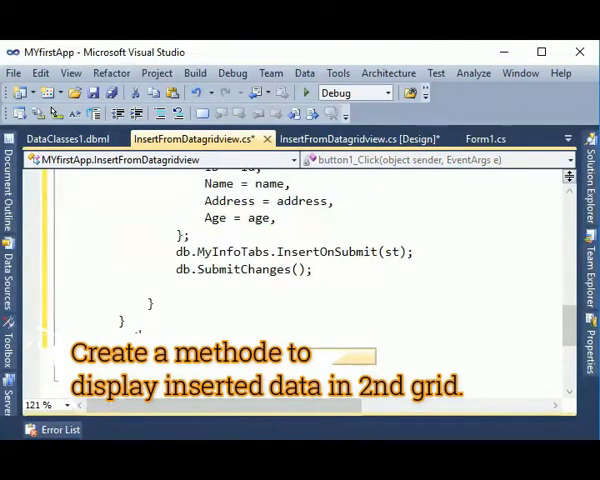
Write void loadData() with the LINQ query var st = from s in db.MyInfoTabs select s.
text(void loa)
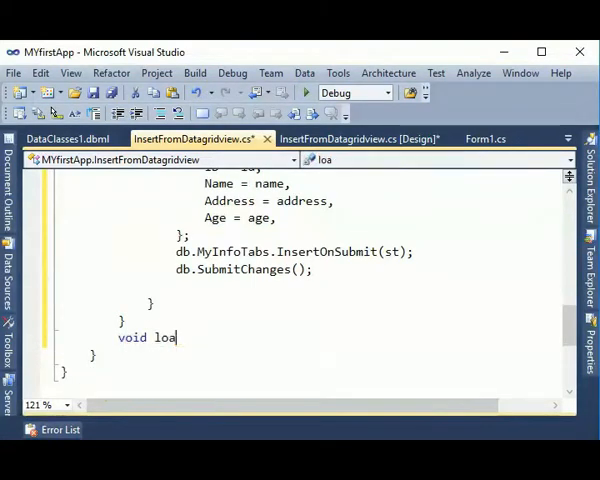
text(dD)
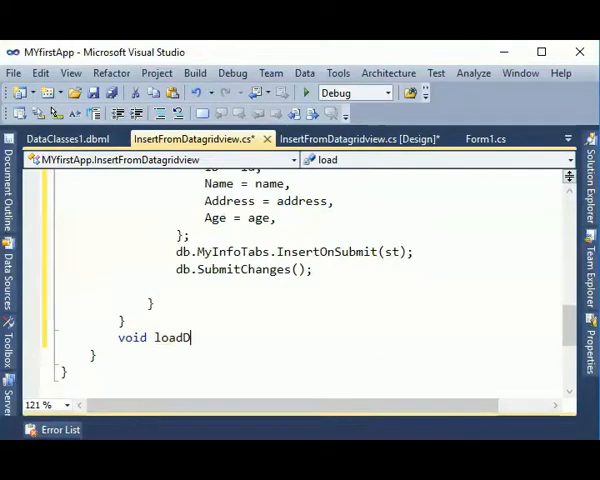
text(ata()
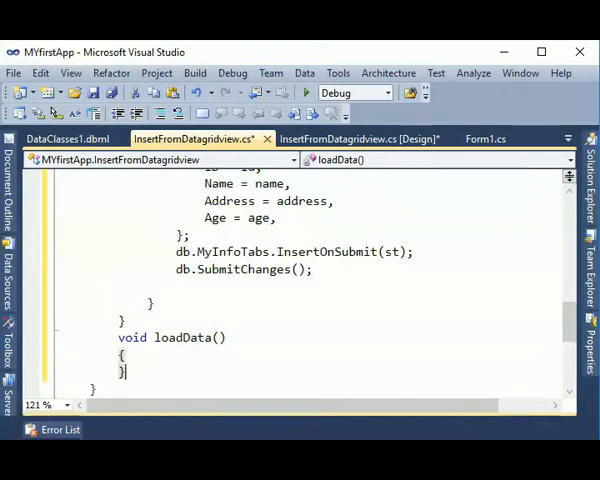
text(var)
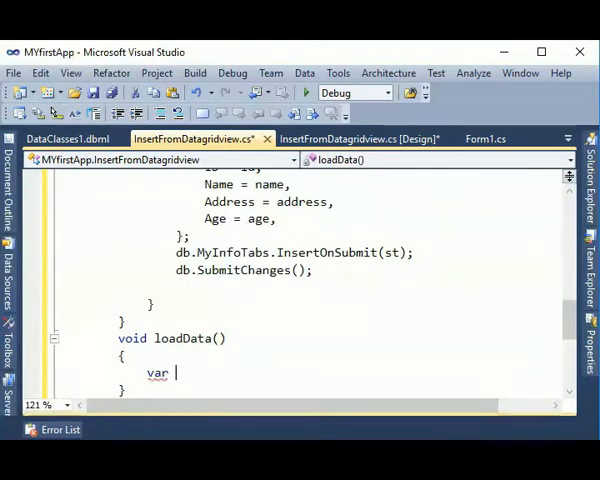
text(st =)
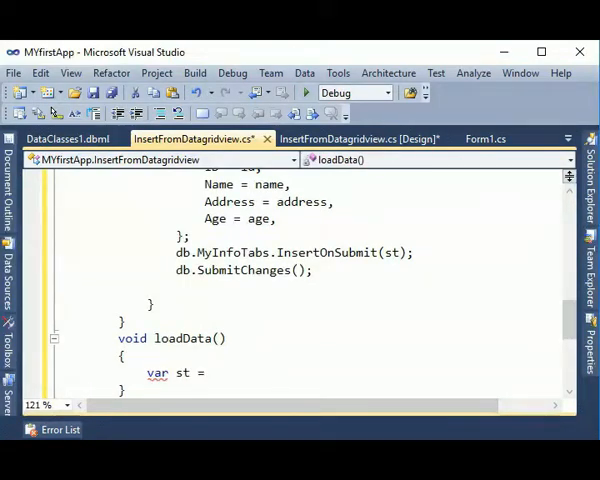
text(from s)
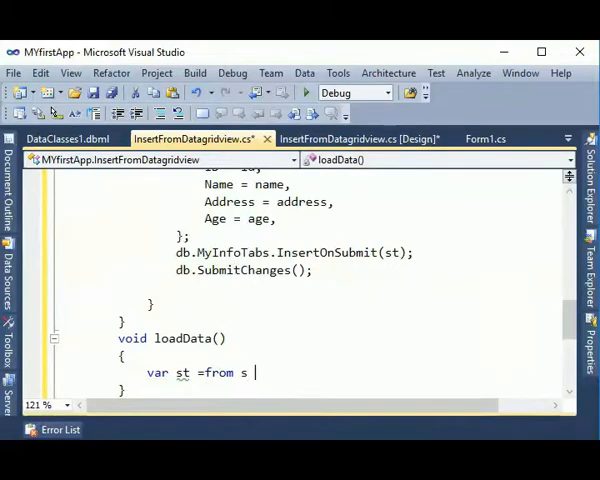
text(in)
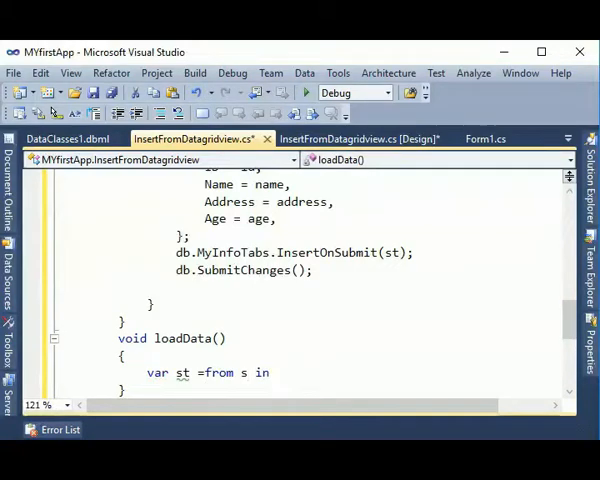
text(db.MyInfoTab)
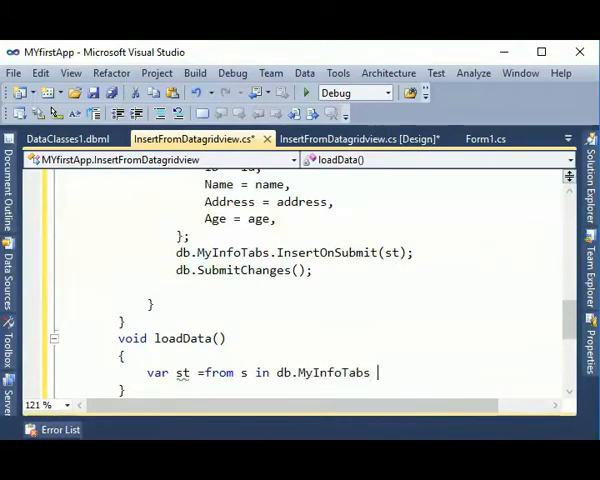
text(select)
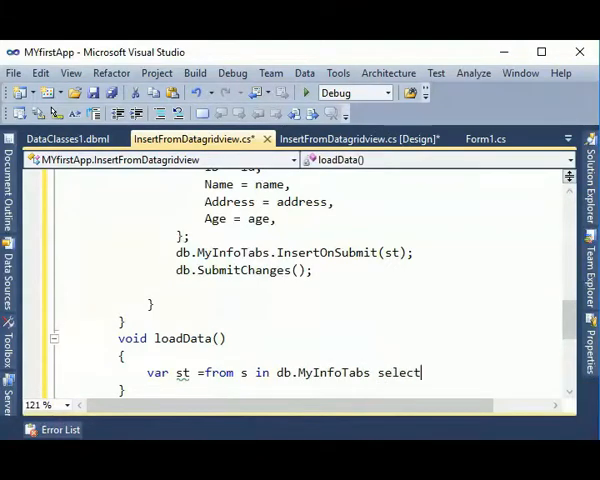
text(s;)
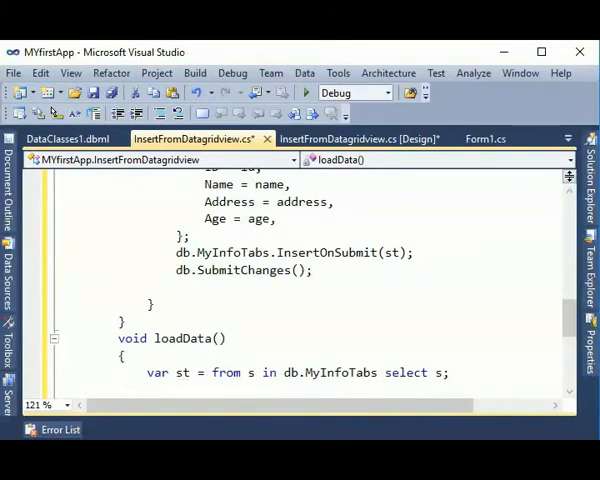
Bind dataGridView2.DataSource = st; and call loadData() after the rows are saved.
text(dataGridView2.)
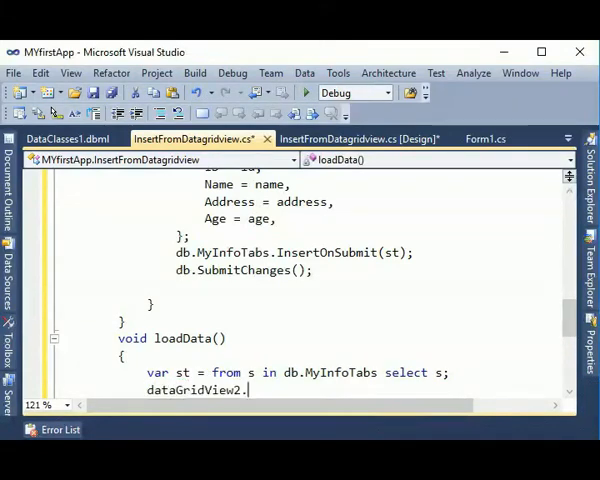
text(DataSource)
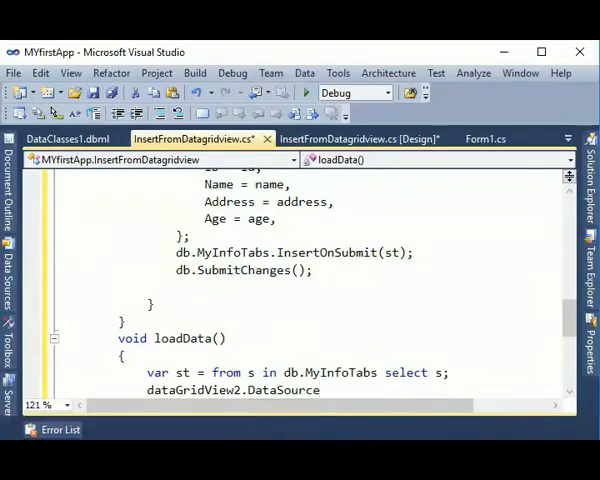
text(=)
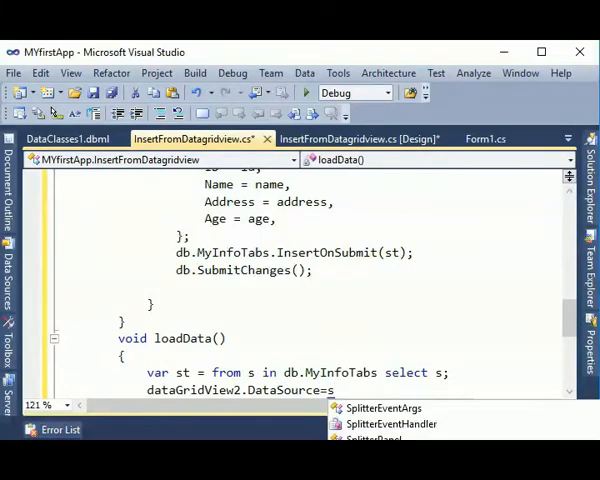
text(st;)
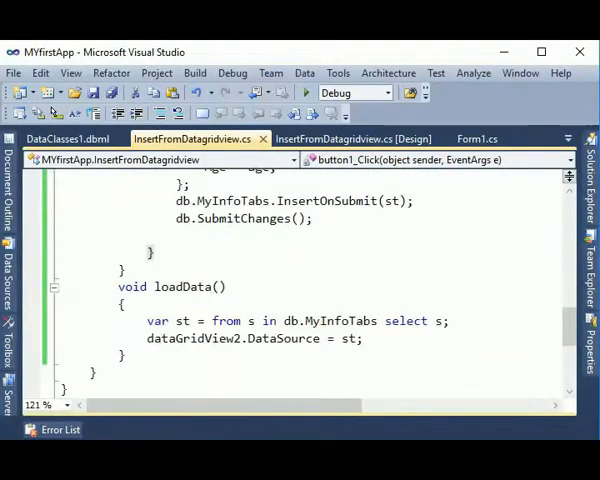
text(loa)
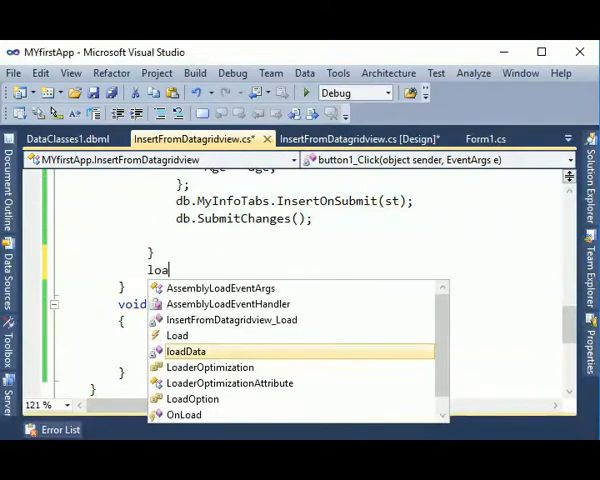
click(186, 352)
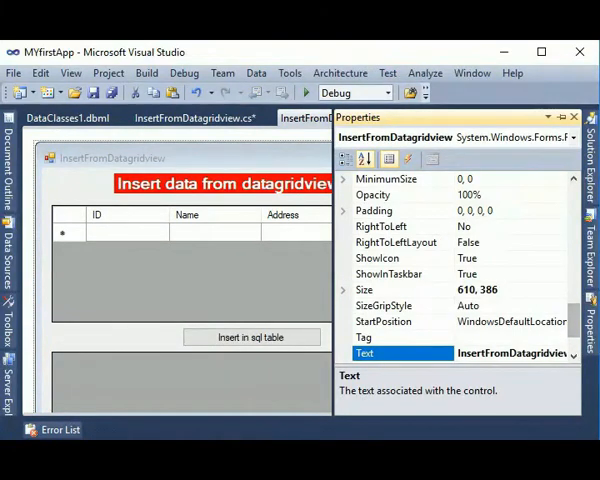
Start the application to run the InsertFromDatagridview form.
click(560, 320)
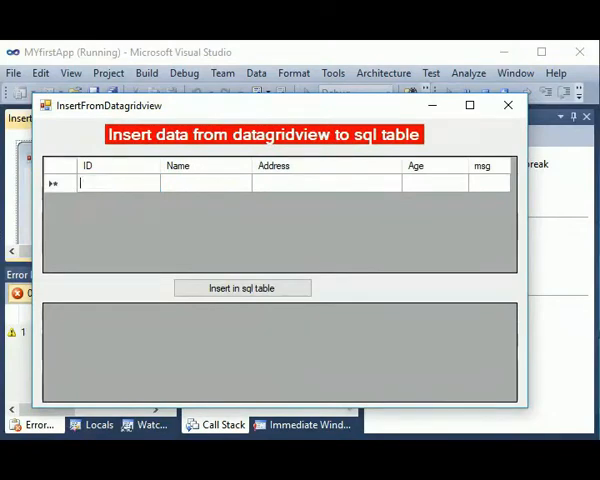
Enter a test row in the running grid: ID 1, Name ras, Address usa, Age 12.
text(1)
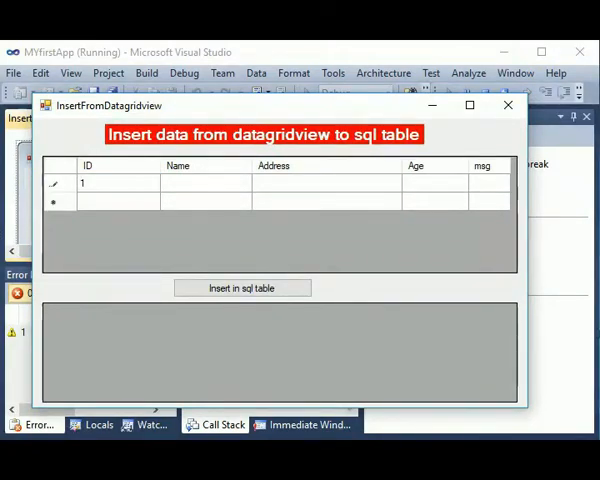
click(204, 184)
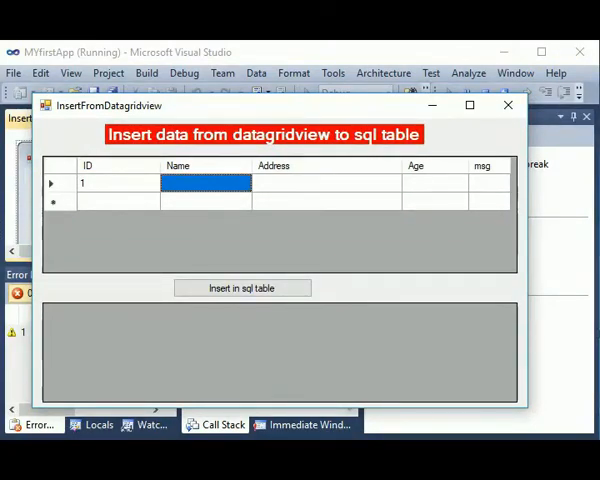
text(ras)
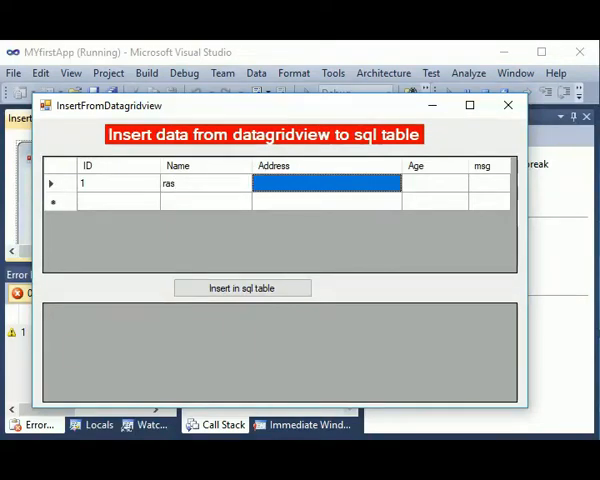
text(usa)
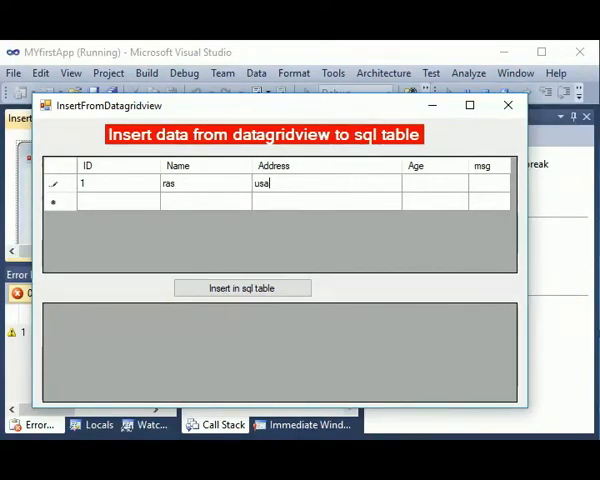
text(12)
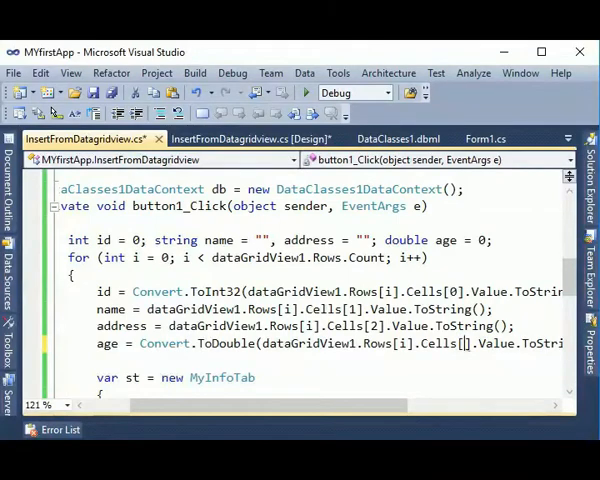
Read age from Cells[3], set Cells[4] to "Success" after SubmitChanges, and run the app again.
text(3)
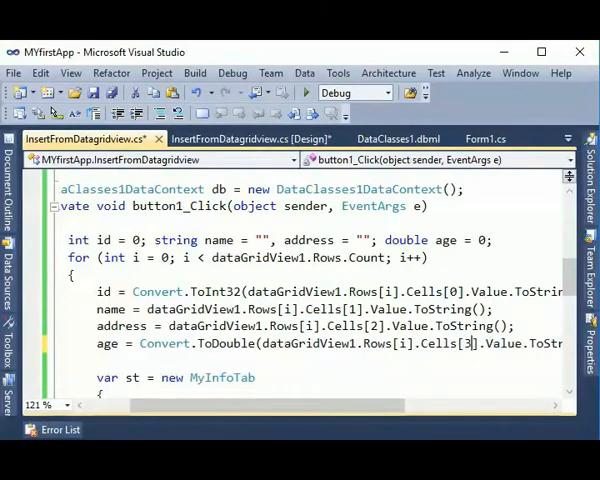
scroll(down, 3)
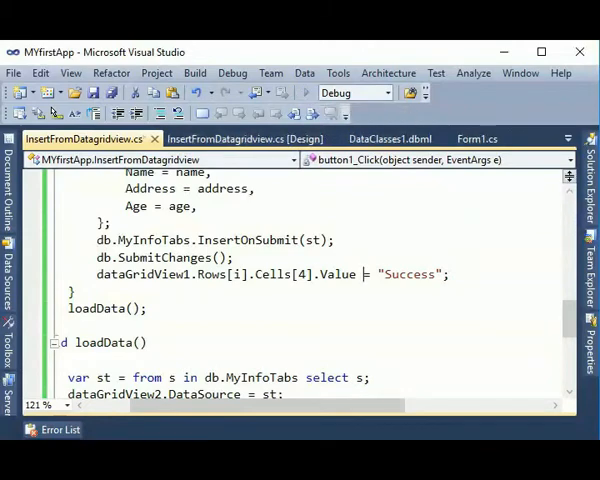
click(452, 92)
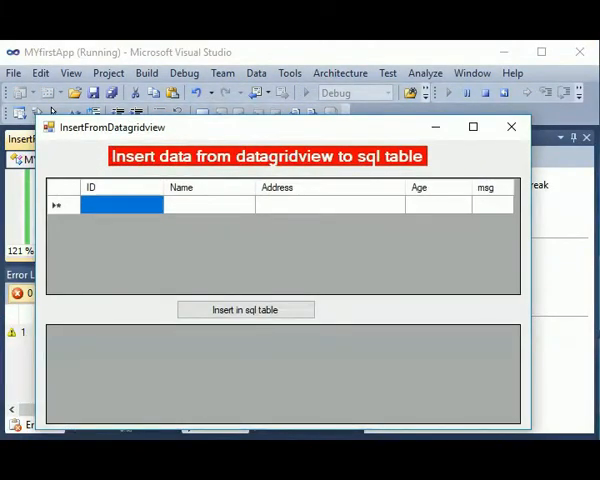
Enter a test row in the running grid: ID 1, Name ras, Address usa, Age 20.
text(1)
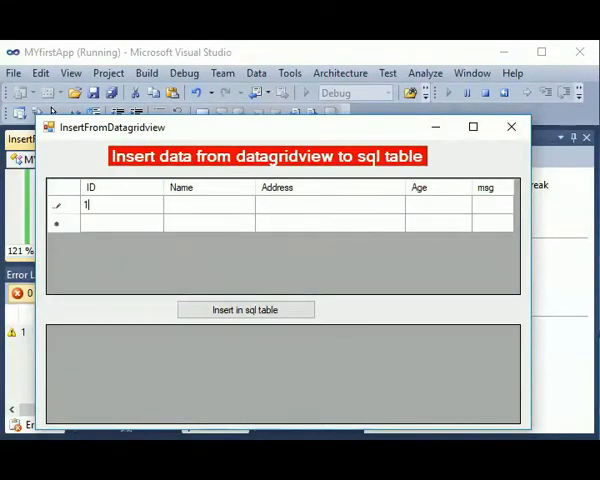
text(ras)
click(330, 204)
text(u)
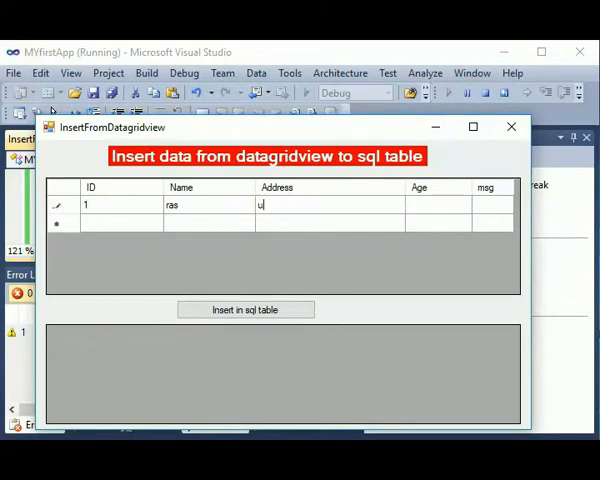
click(438, 204)
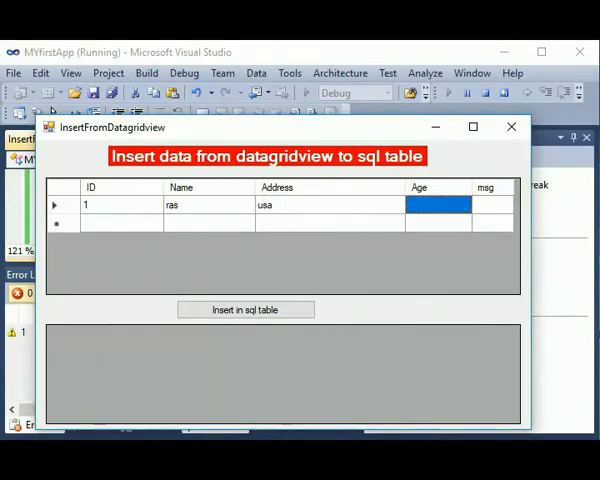
text(20)
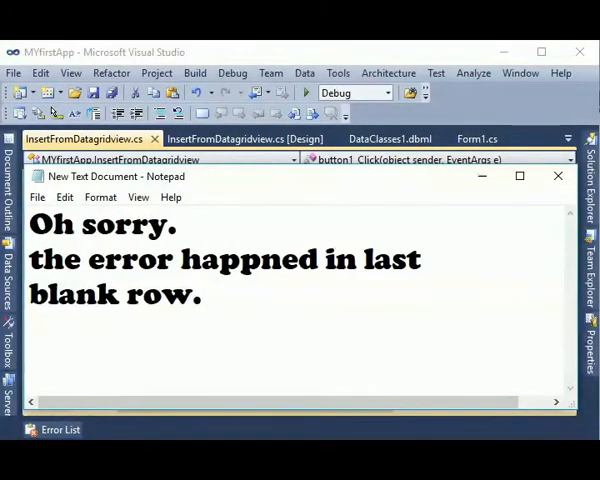
Add the note "so in the loop avoid last row then it will be ok." and return to the code.
text(so i)
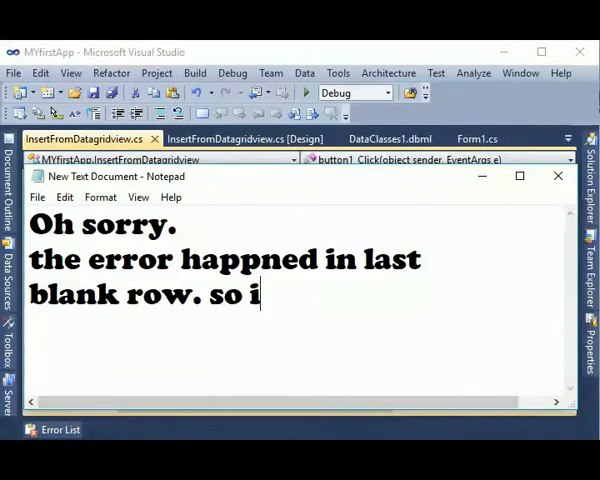
text(the ;)
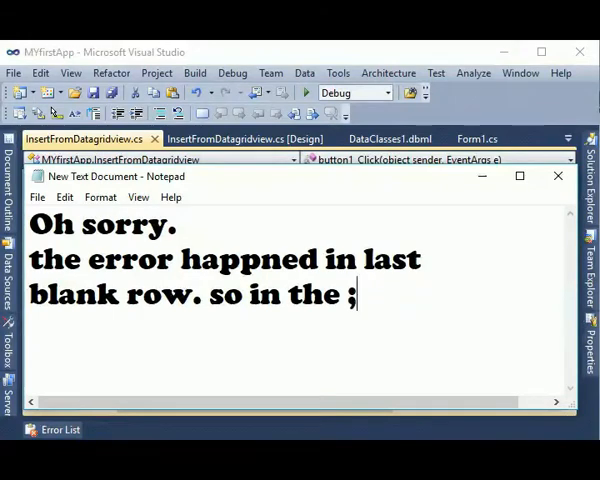
text(loo)
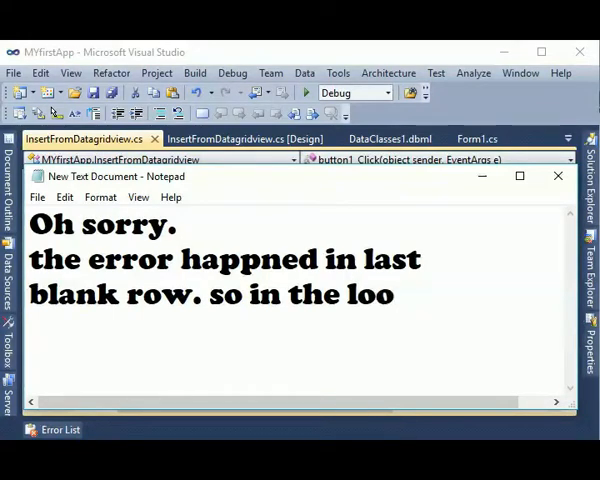
text(p)
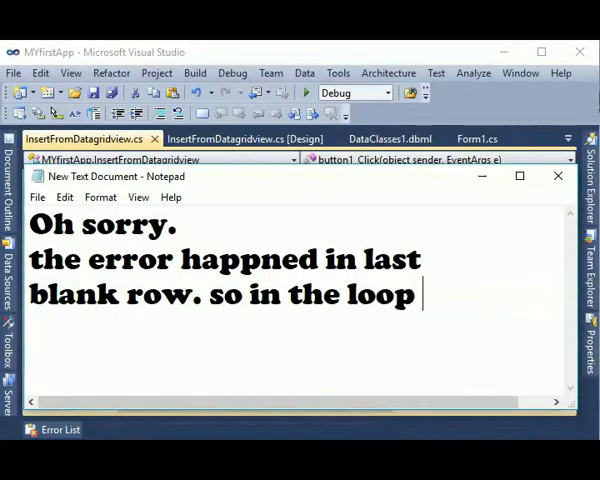
text(av)
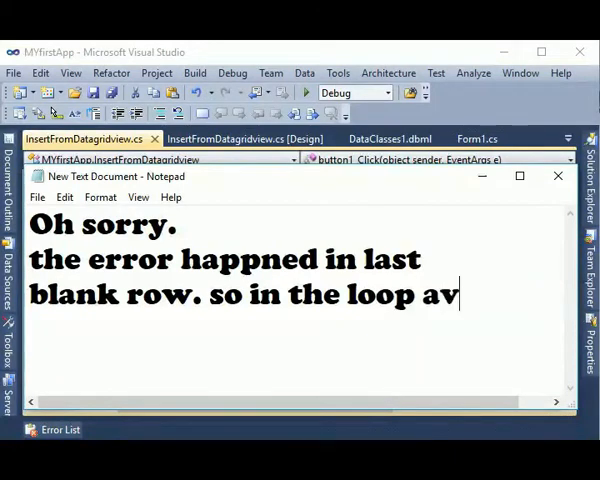
text(oid last row)
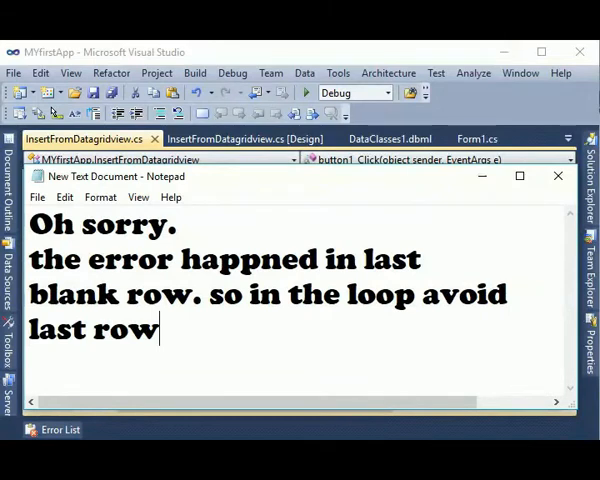
text(than it)
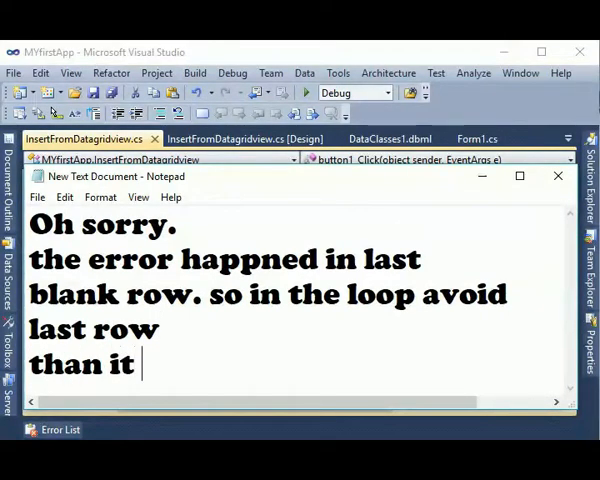
text(will be)
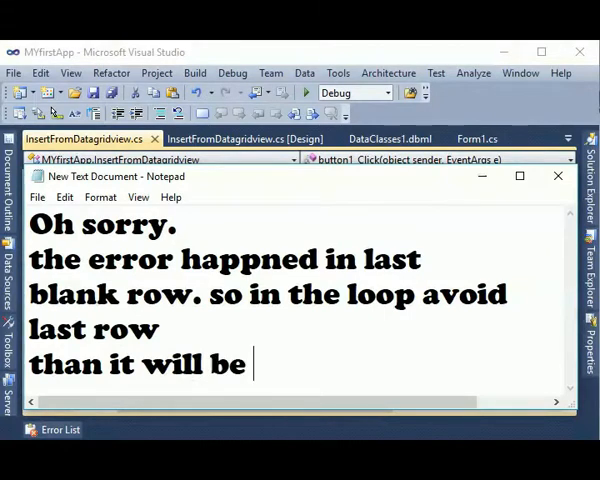
text(ok.)
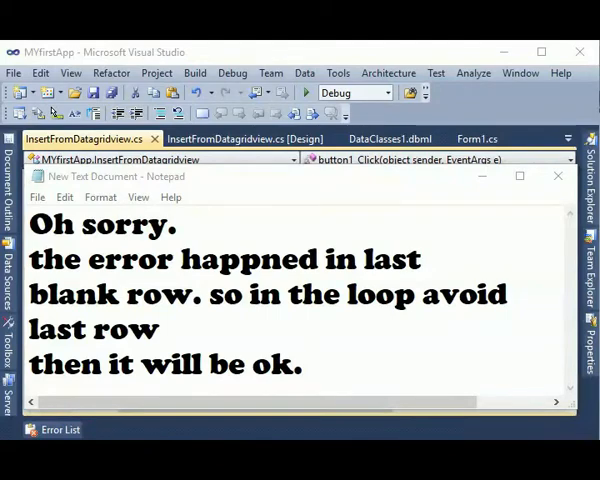
click(556, 176)
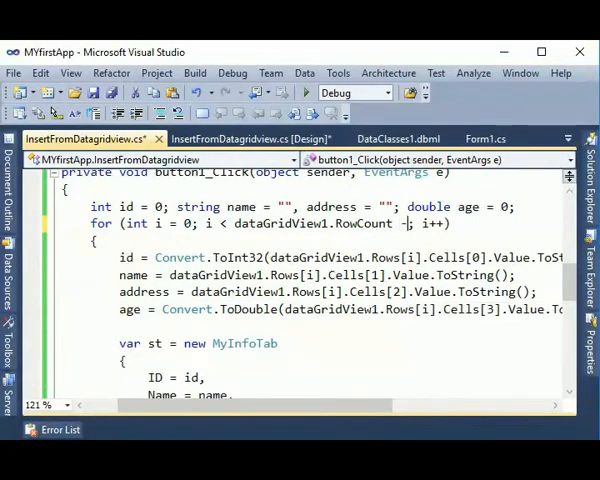
Make the loop stop at RowCount - 1 and call loadData() in InsertFromDatagridview_Load.
text(1)
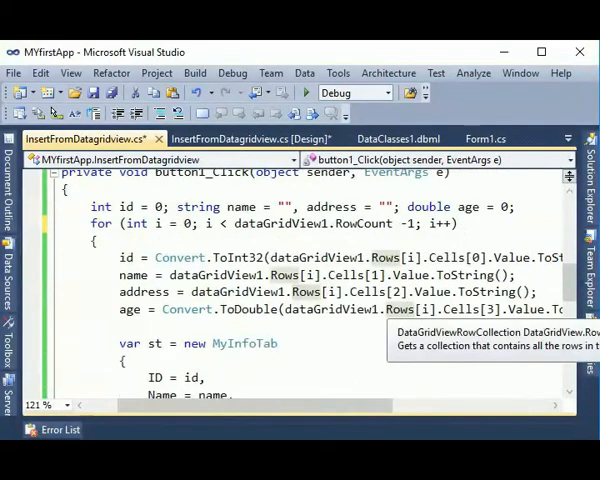
click(252, 116)
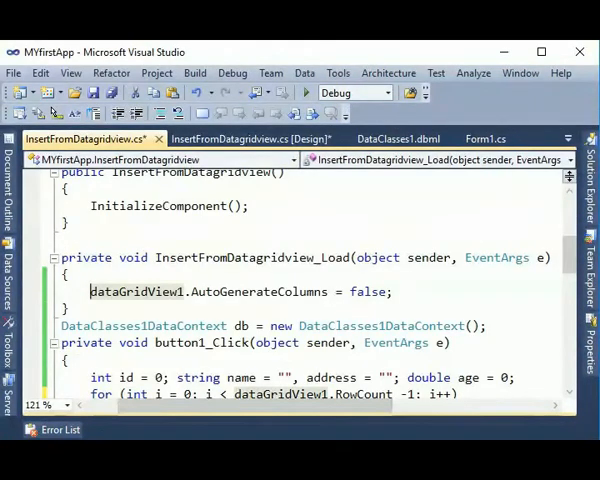
text(loadData();)
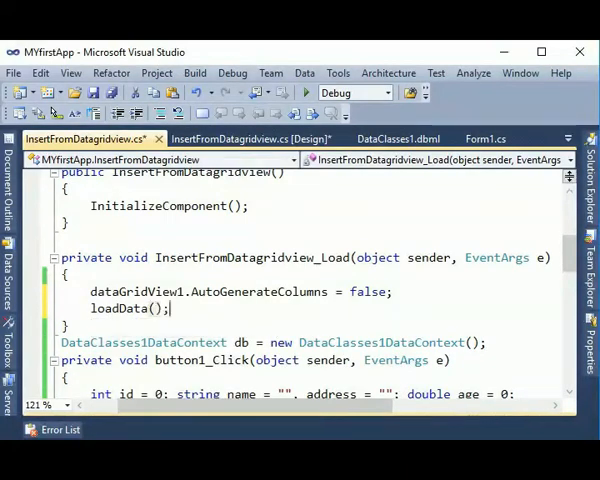
scroll(down, 3)
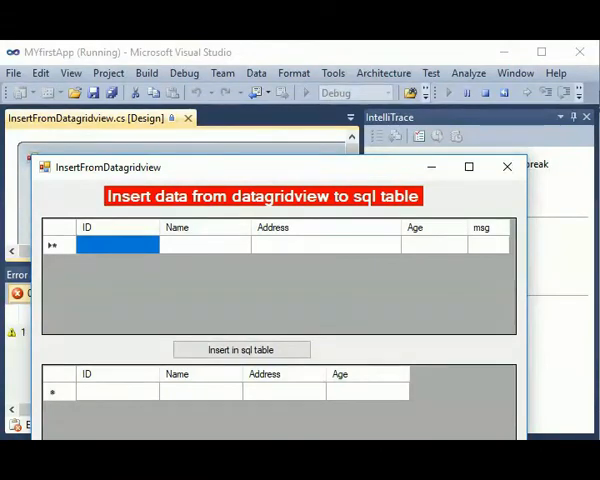
Enter the first row: ID 1, name Ras, address CTG, age 20.
text(1)
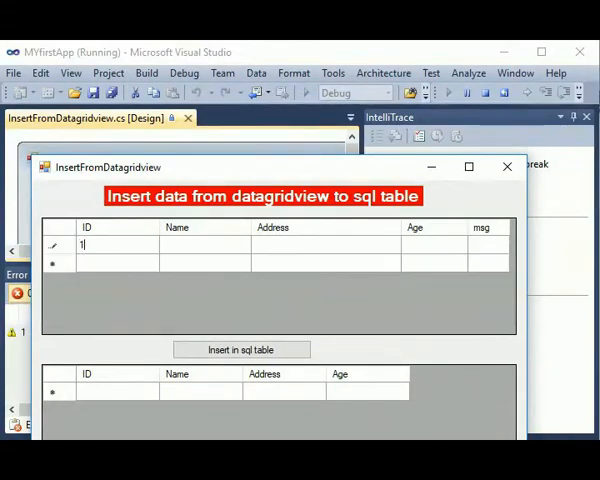
click(204, 244)
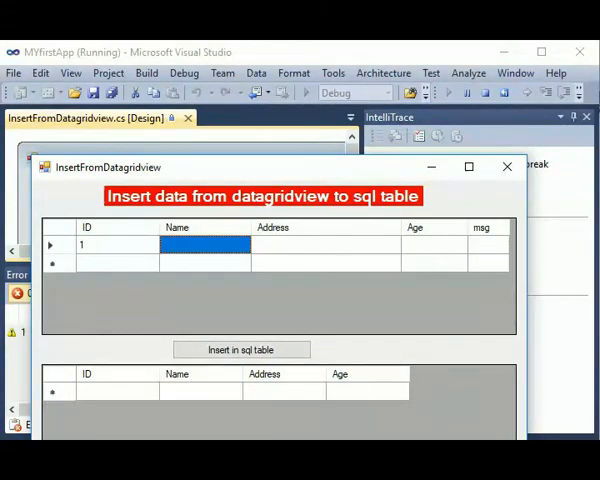
text(Ras)
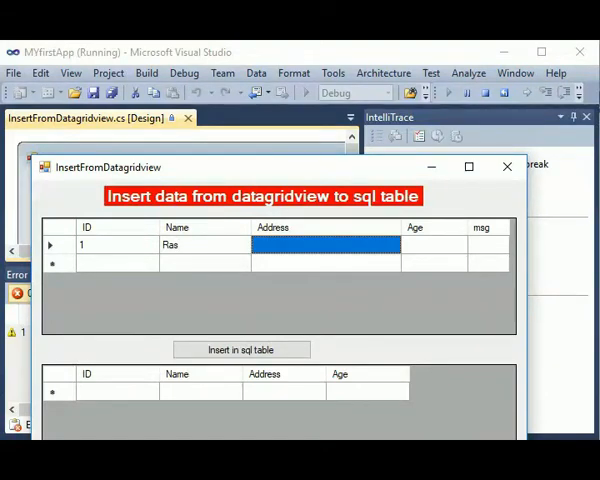
text(CTG)
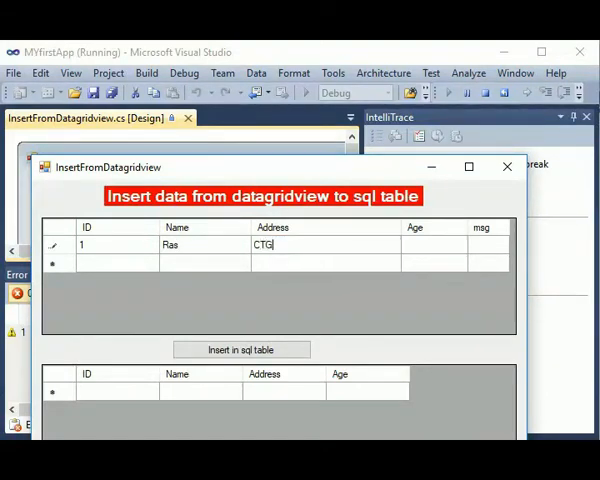
text(20)
click(118, 264)
text(2)
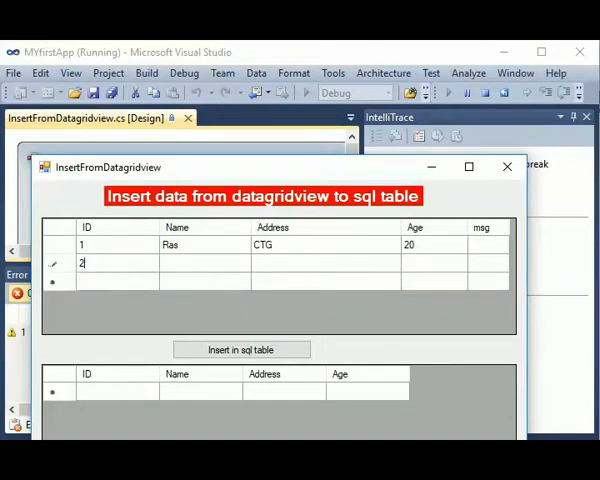
Enter the remaining rows through Shahruk khan, India, 50 and insert them into the SQL table.
click(204, 264)
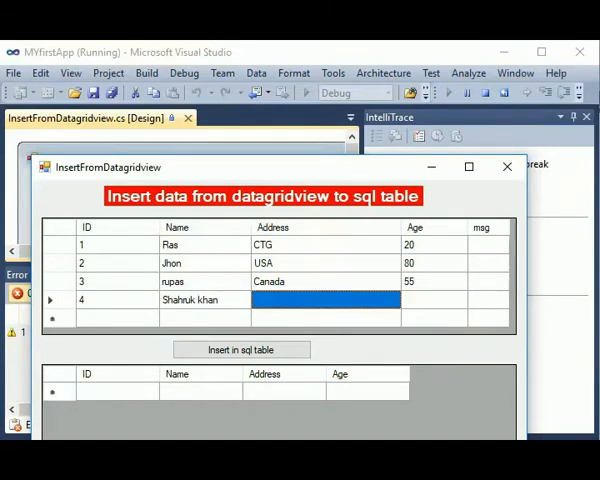
text(India)
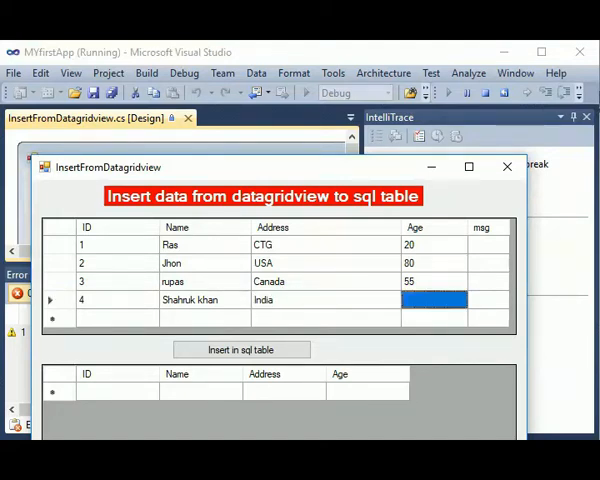
text(50)
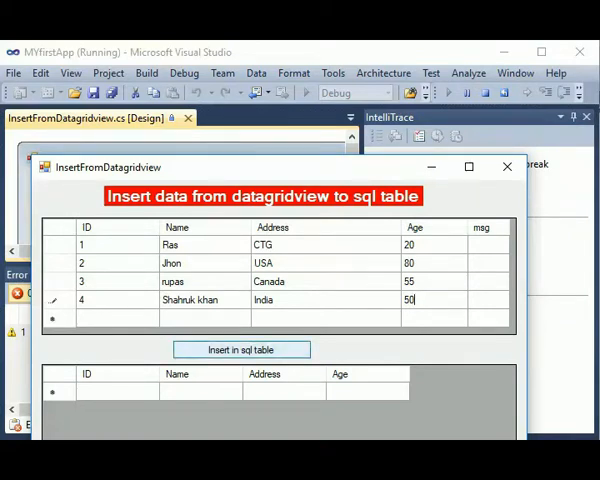
click(240, 348)
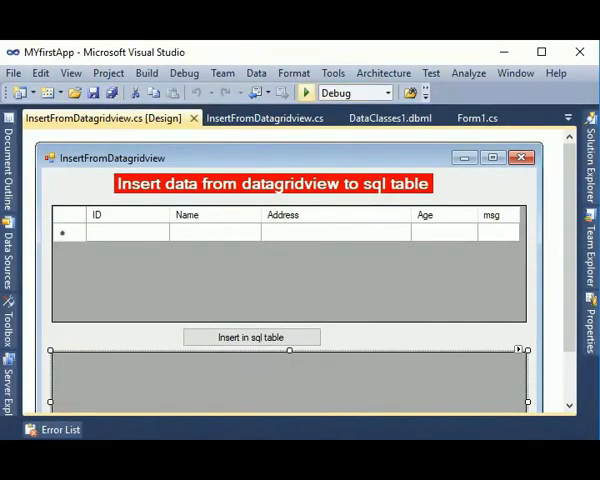
Rerun the form, enter ID 5, T R A khan, USA, age 70 and insert it into the SQL table.
click(308, 92)
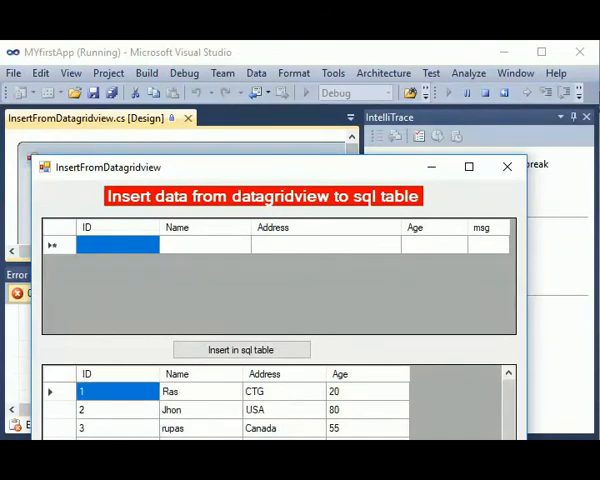
text(5)
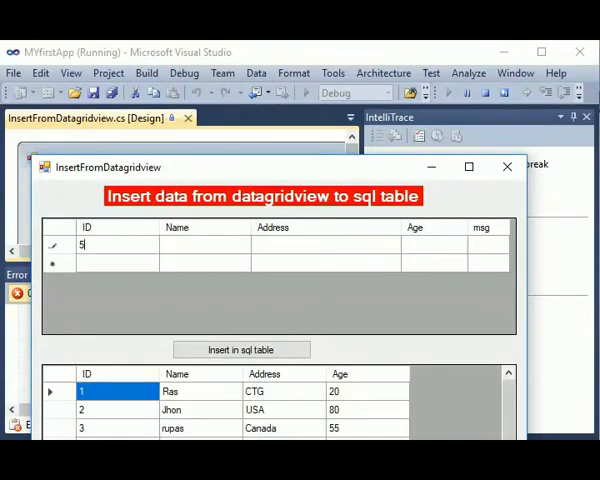
click(204, 244)
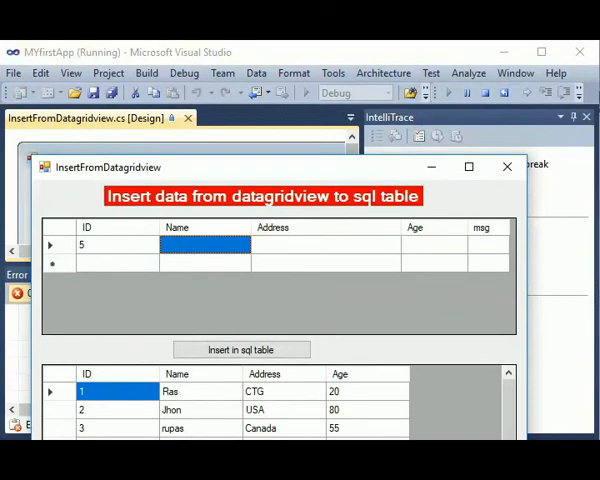
text(Tru)
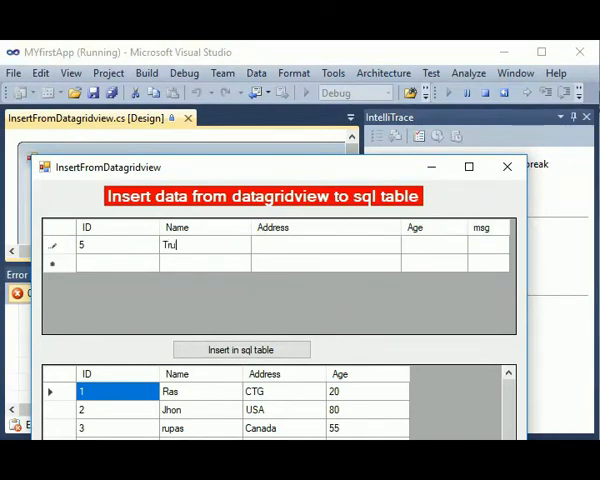
click(324, 244)
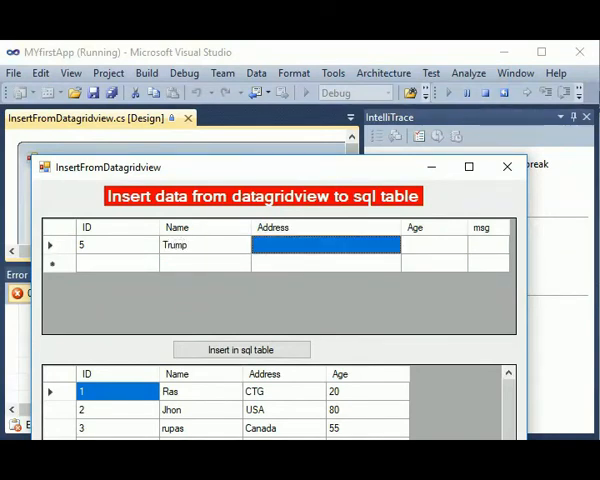
text(USA)
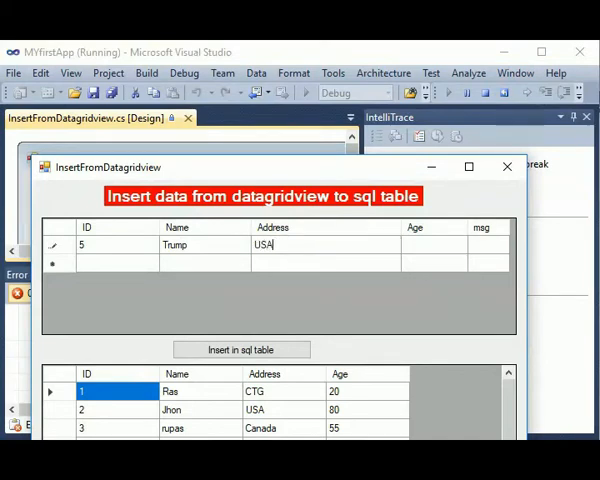
text(70)
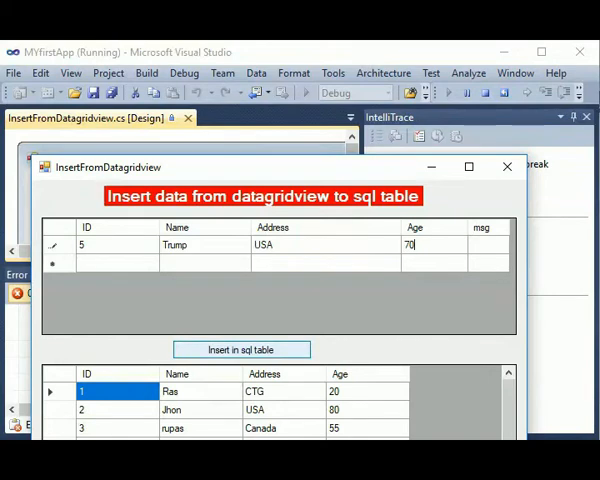
text(T R A khan)
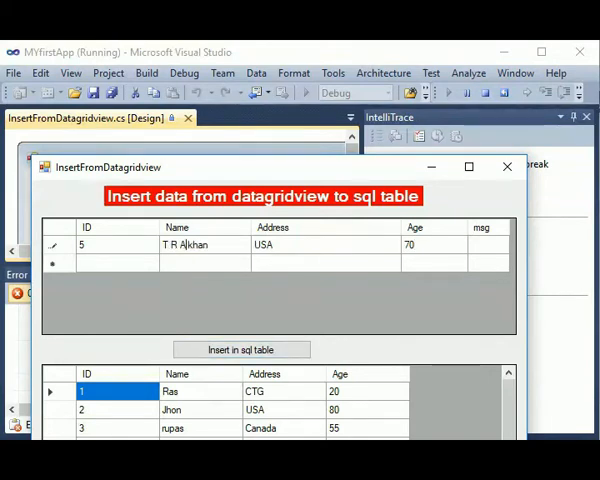
click(240, 348)
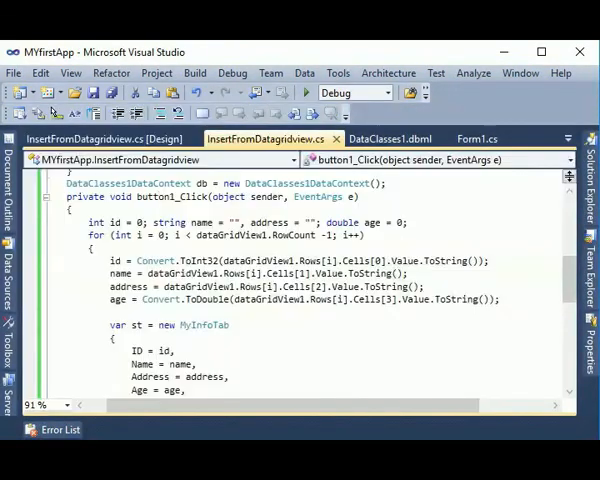
Scroll the InsertFromDatagridview.cs code down to the loadData method.
scroll(down, 3)
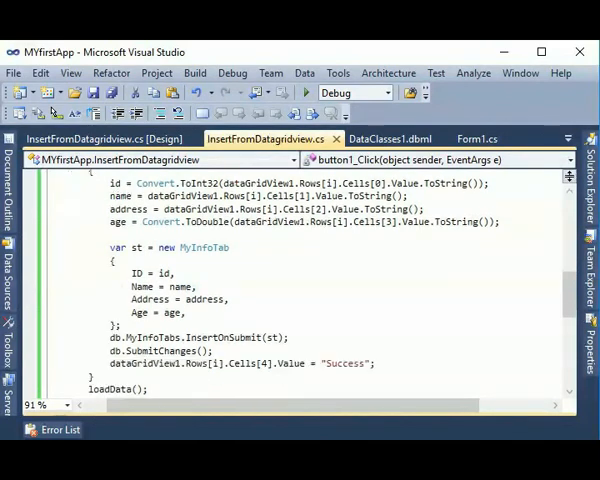
scroll(down, 3)
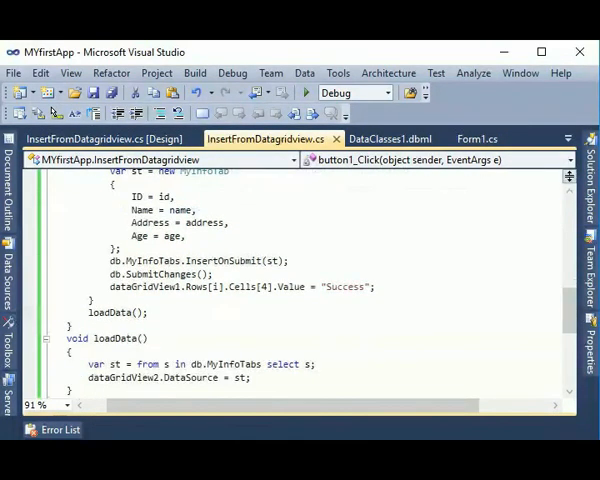